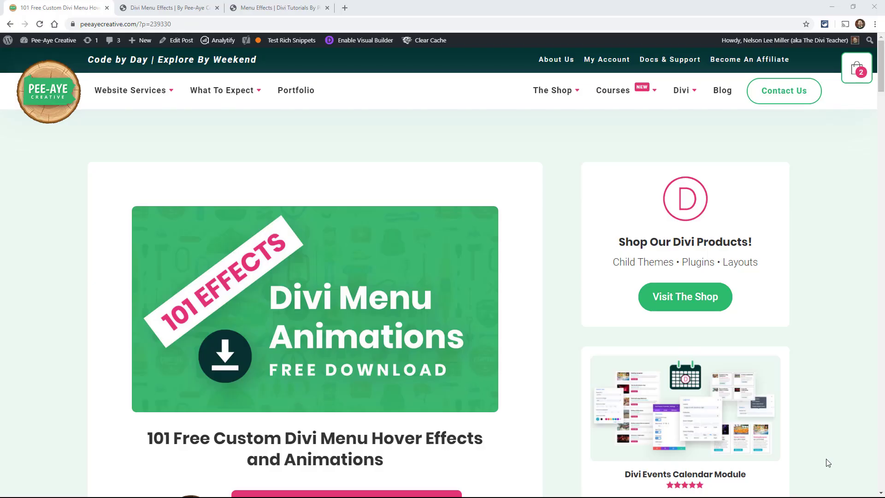
mouse_move(331, 305)
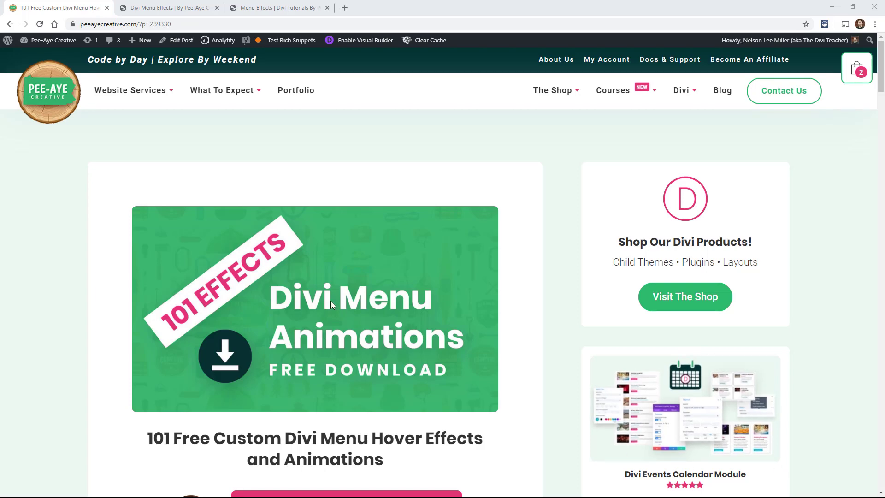
mouse_move(256, 281)
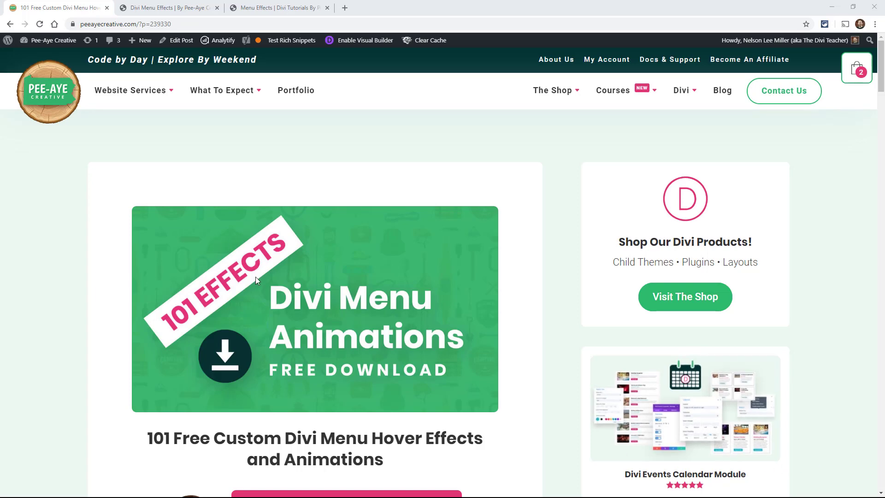
Scroll the 101 Free Custom Divi Menu Hover Effects post down to the 'This FREEBIE Is Only For Subscribers' form
scroll(down, 3)
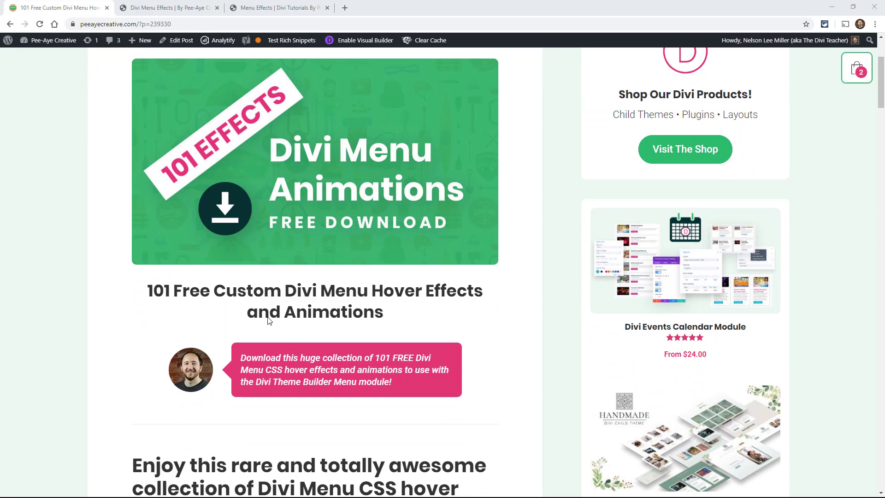
scroll(up, 3)
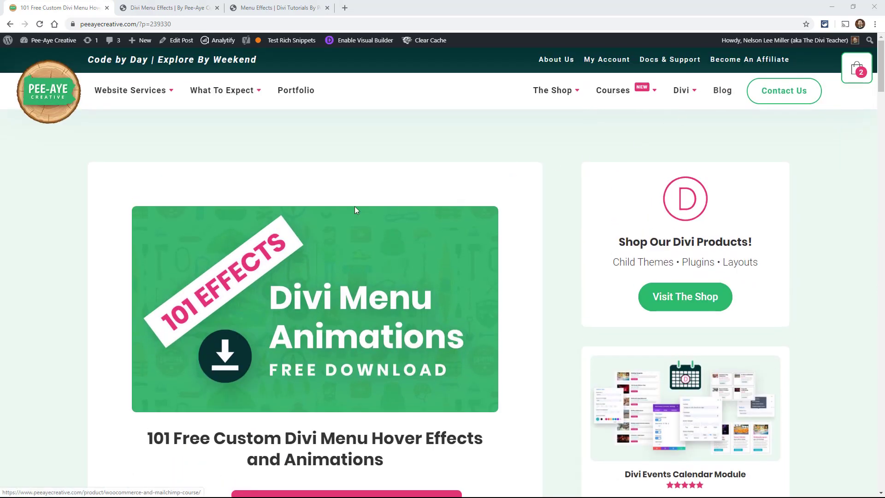
scroll(down, 3)
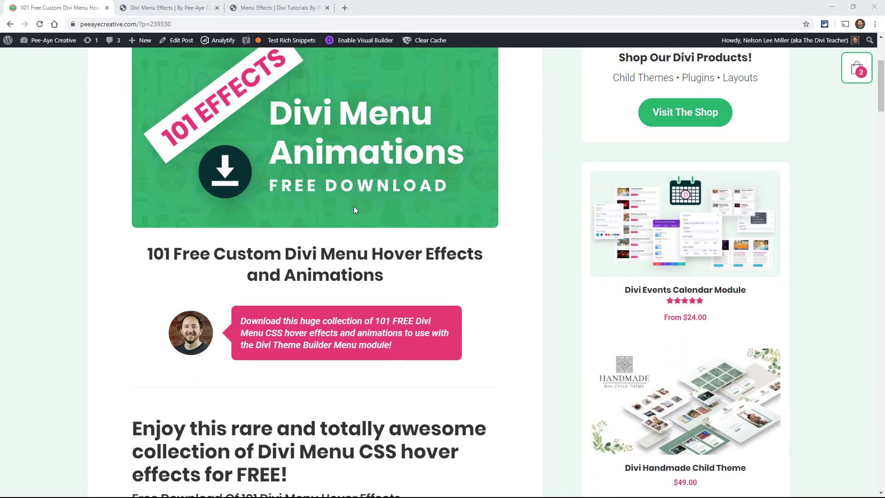
scroll(down, 3)
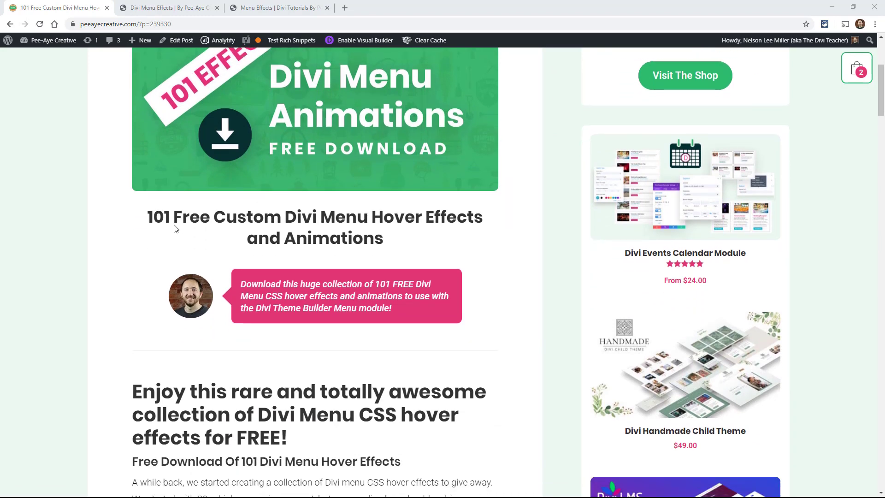
scroll(down, 3)
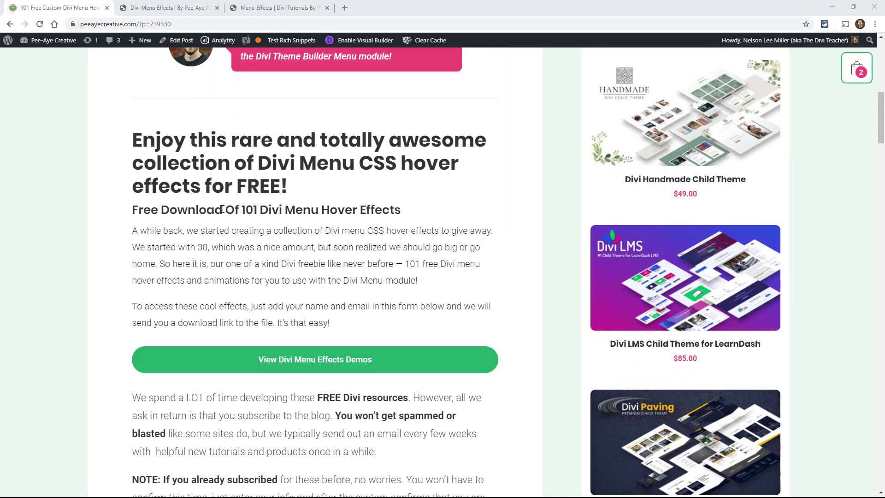
scroll(down, 3)
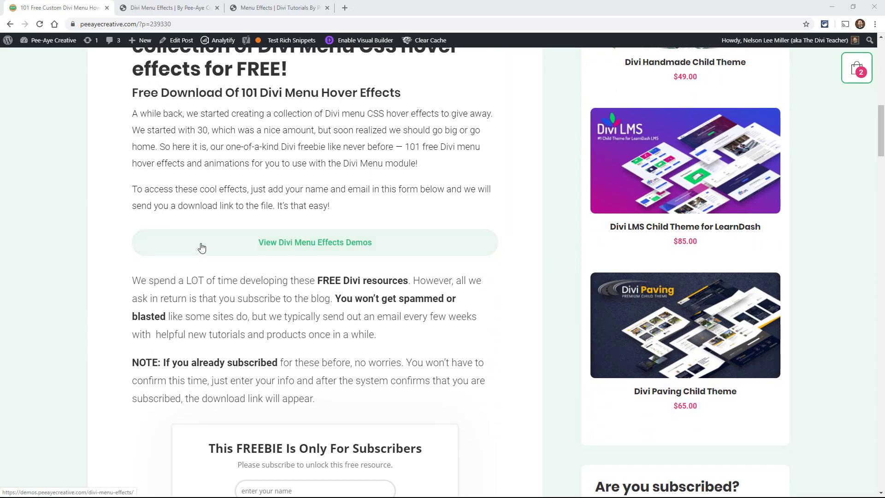
scroll(down, 3)
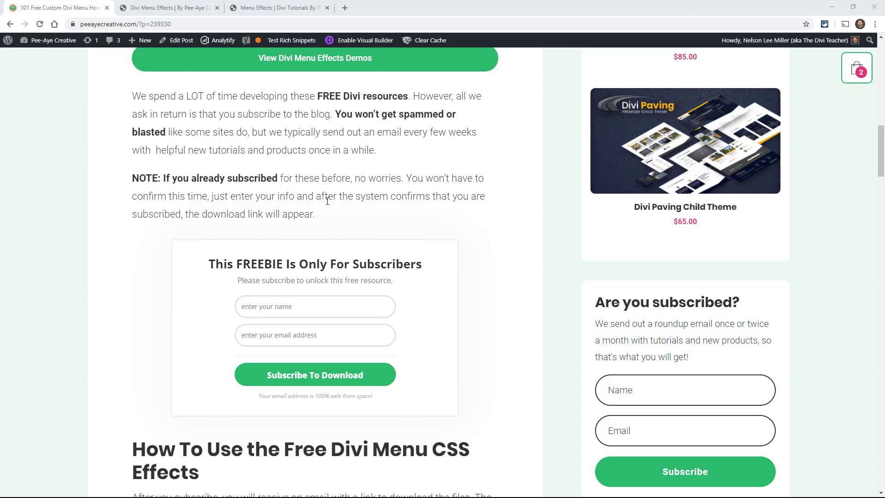
mouse_move(177, 330)
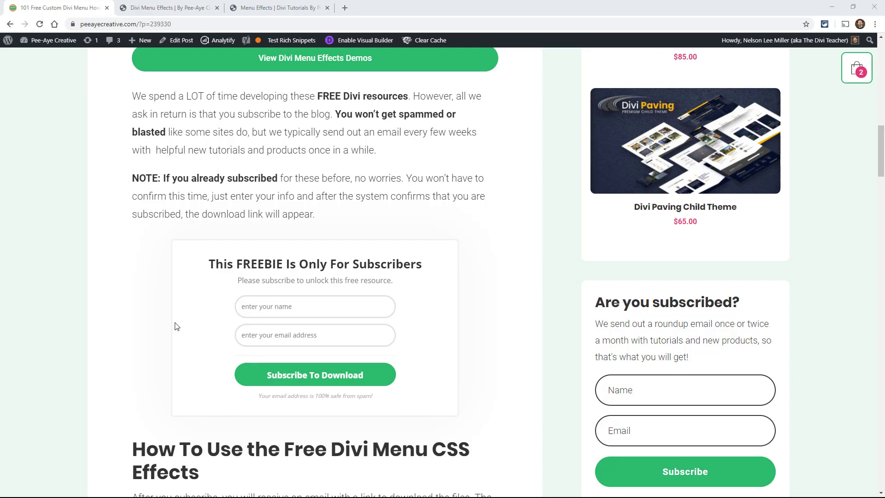
mouse_move(311, 277)
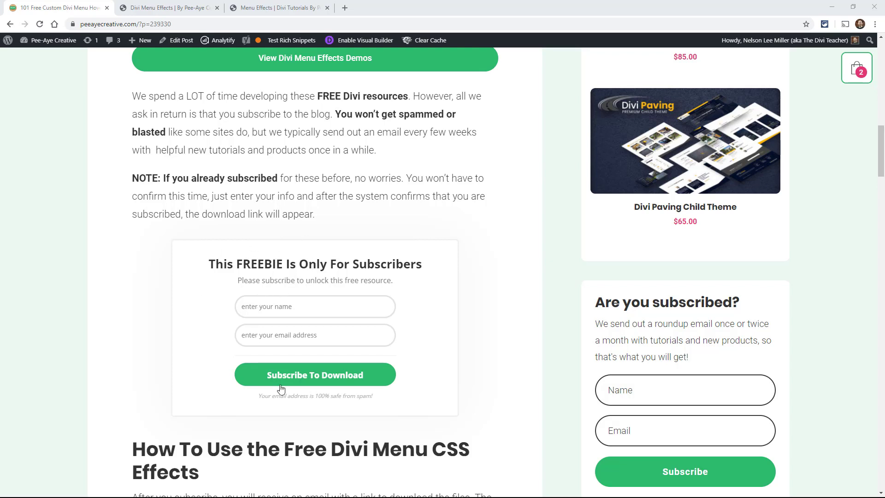
mouse_move(223, 300)
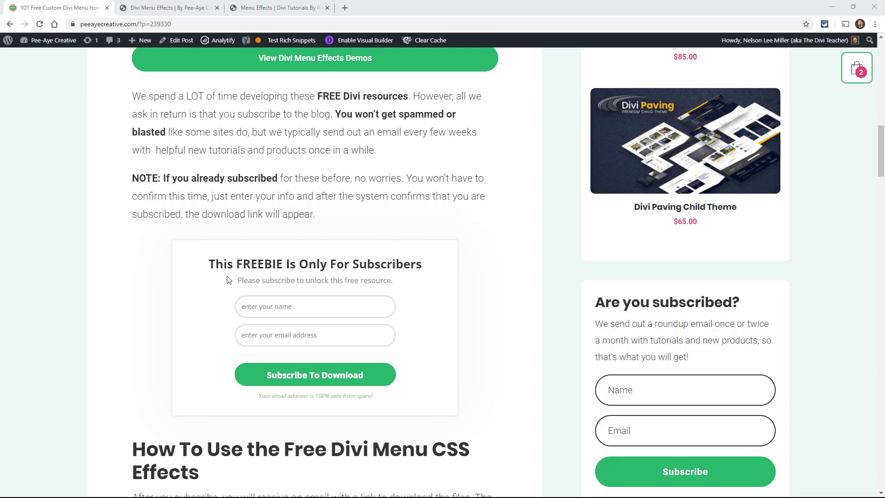
mouse_move(167, 247)
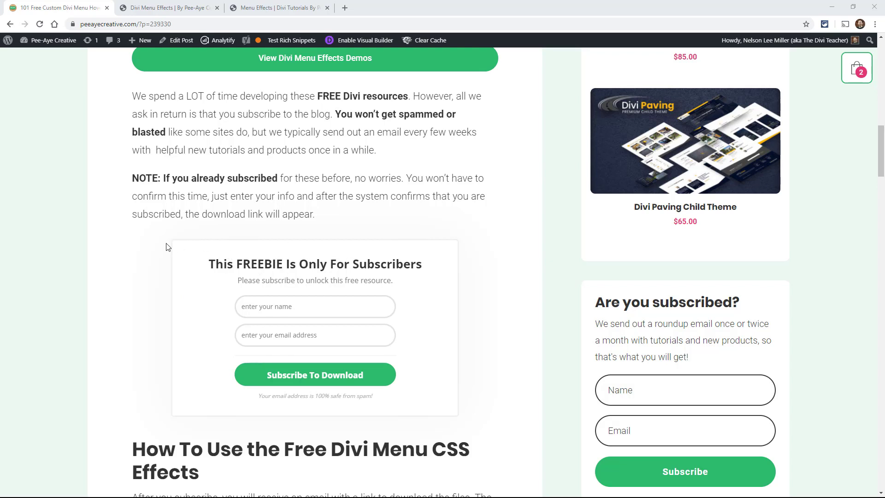
mouse_move(192, 328)
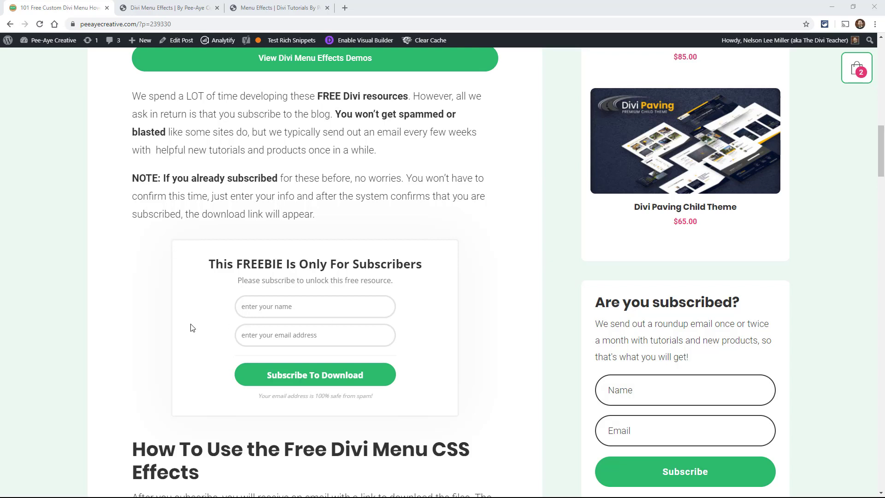
mouse_move(188, 303)
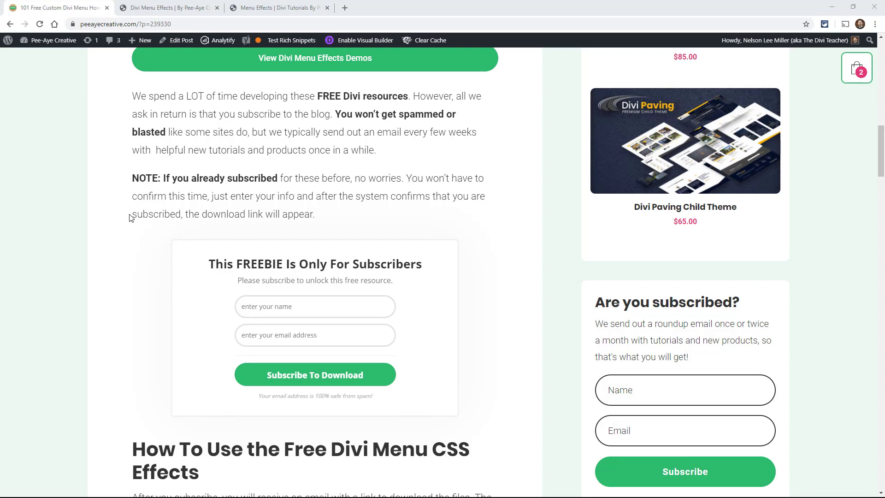
Scroll the post to the 'How To Use the Free Divi Menu CSS Effects' section
scroll(up, 3)
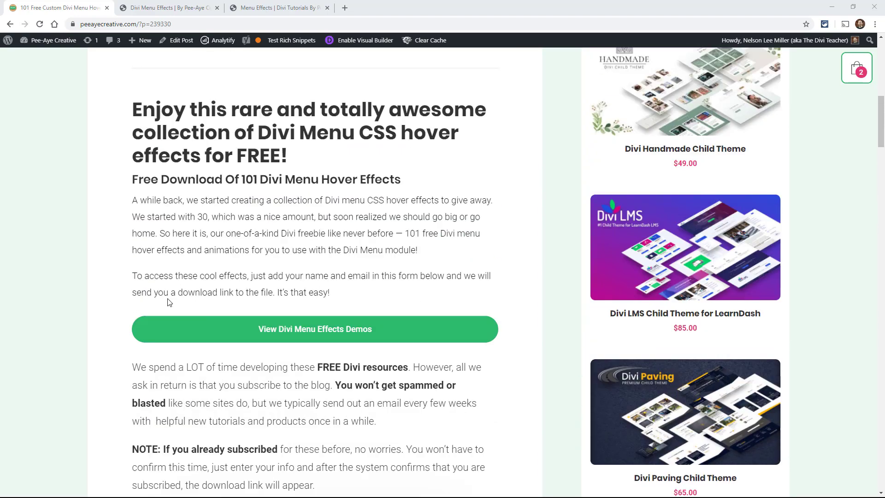
scroll(up, 3)
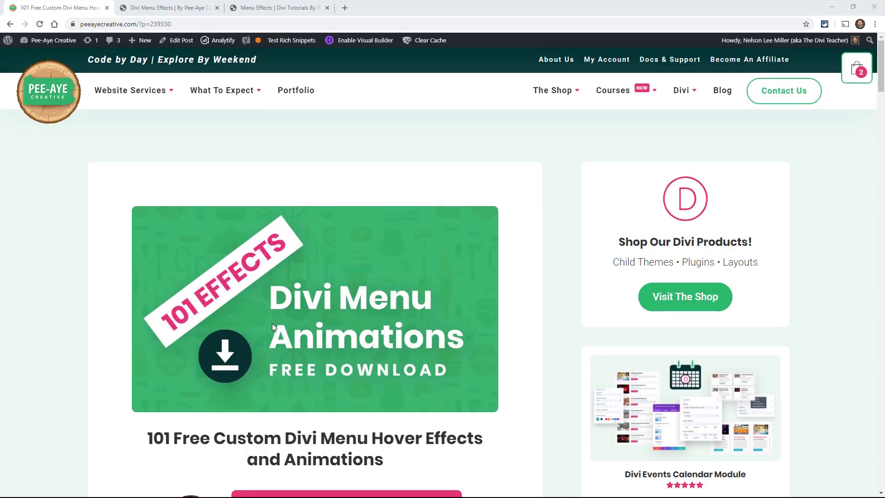
scroll(down, 3)
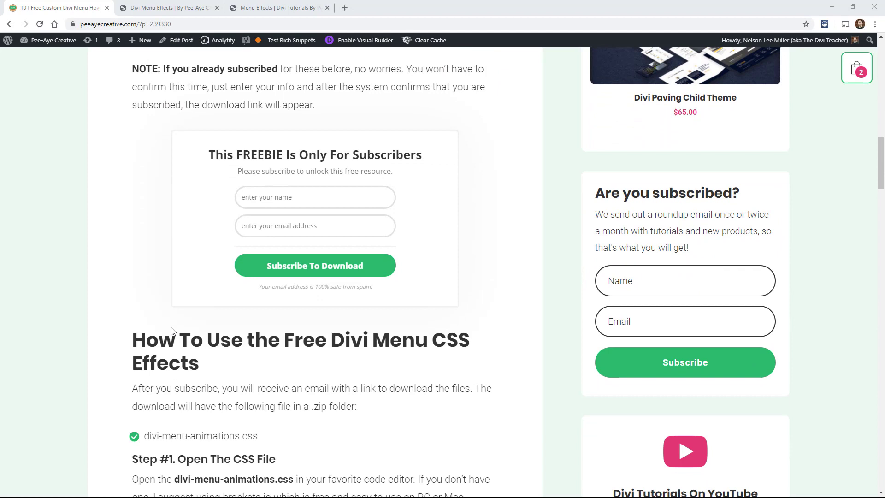
scroll(down, 3)
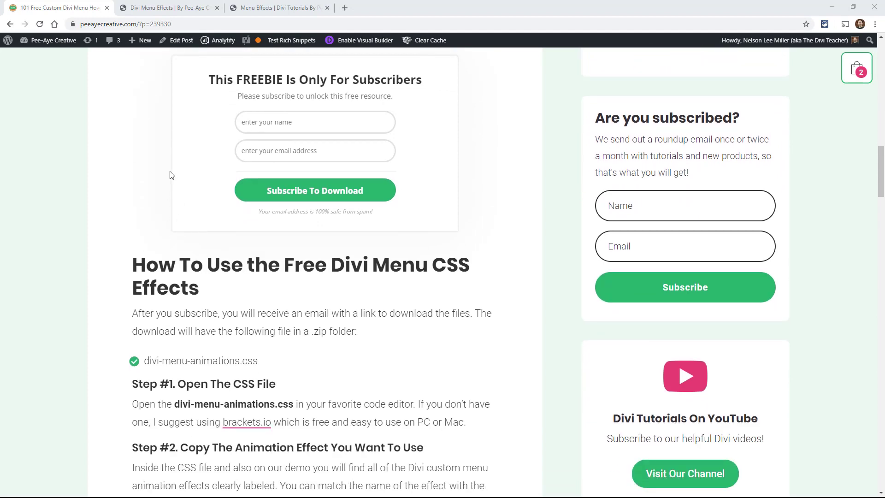
mouse_move(162, 496)
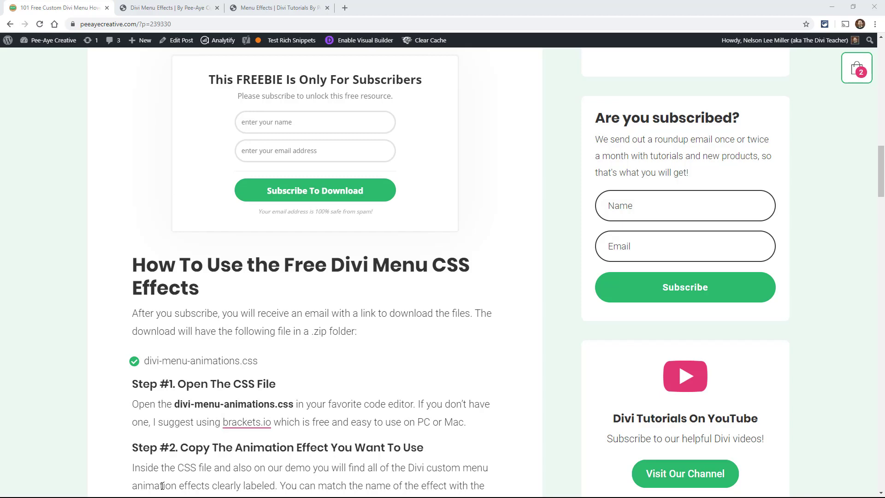
mouse_move(812, 52)
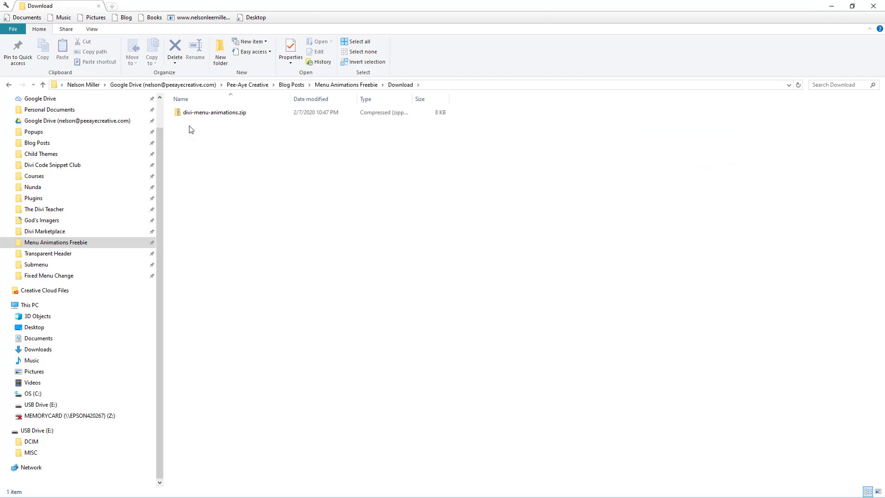
Extract divi-menu-animations.zip into its own folder and open divi-menu-animations.css in Brackets
click(213, 113)
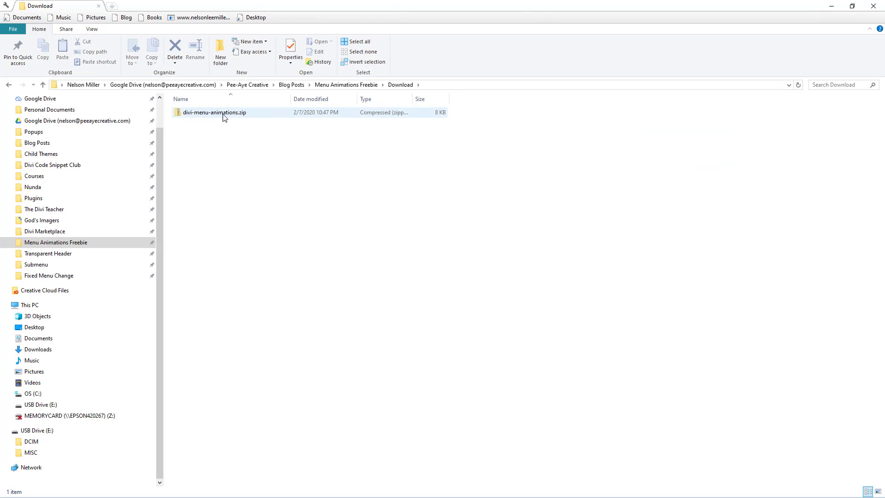
mouse_move(206, 118)
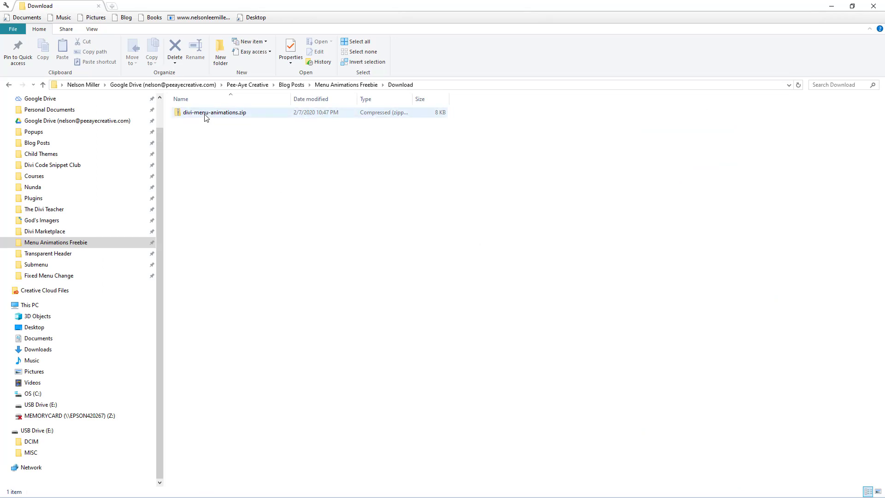
click(214, 112)
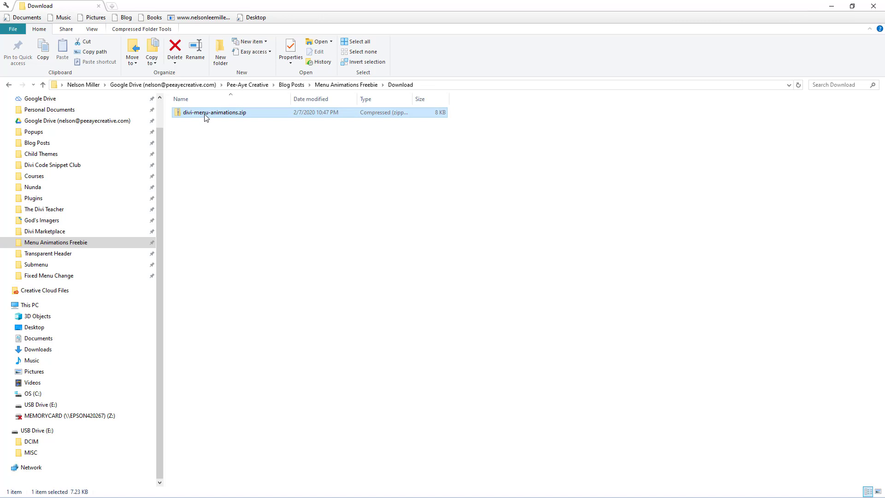
right_click(214, 112)
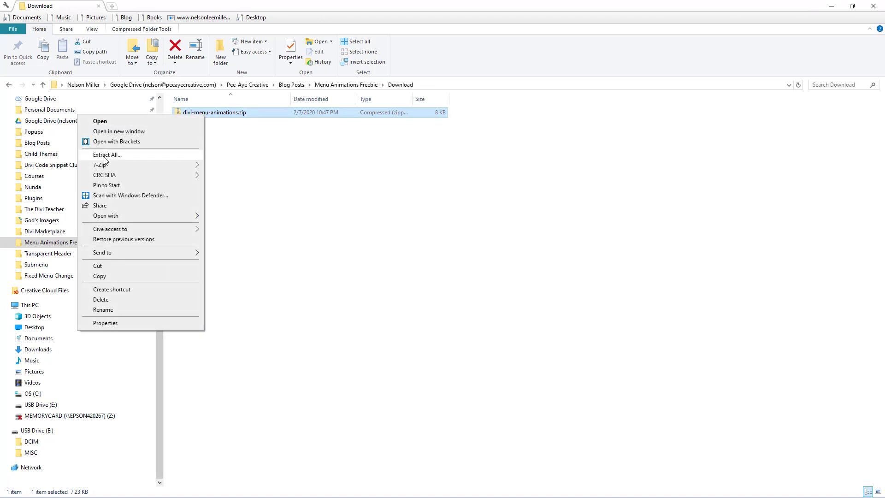
click(107, 154)
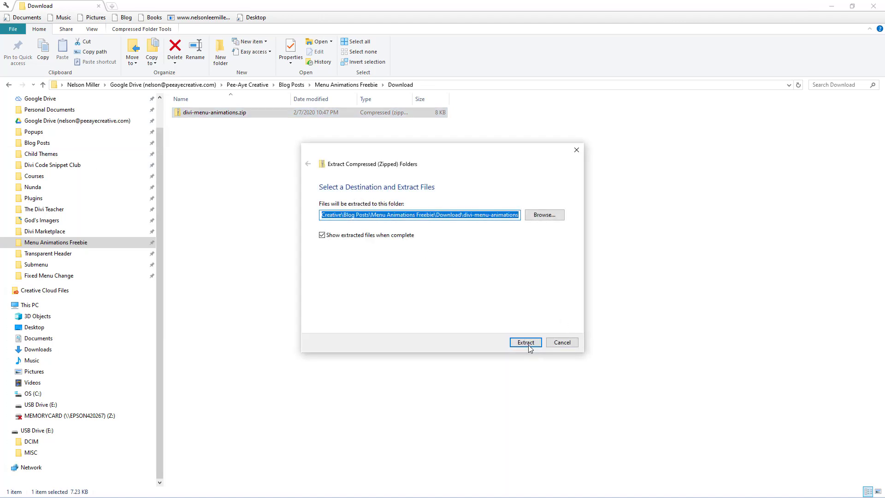
click(525, 342)
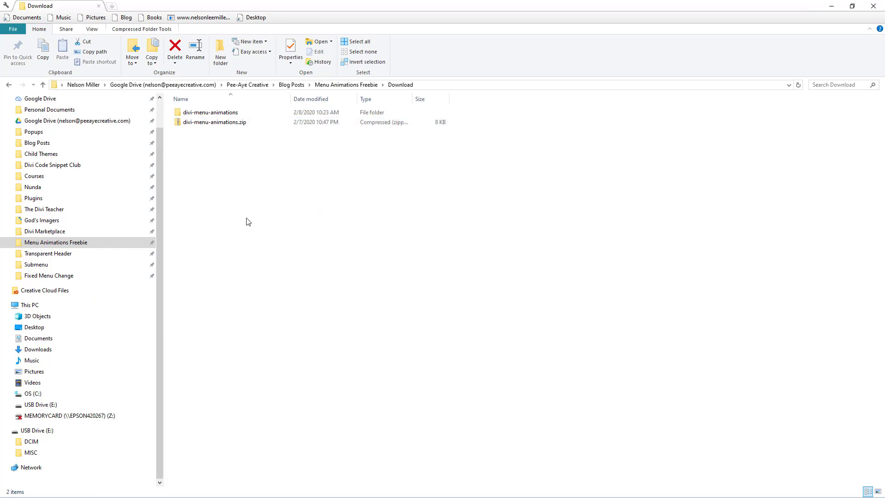
double_click(209, 112)
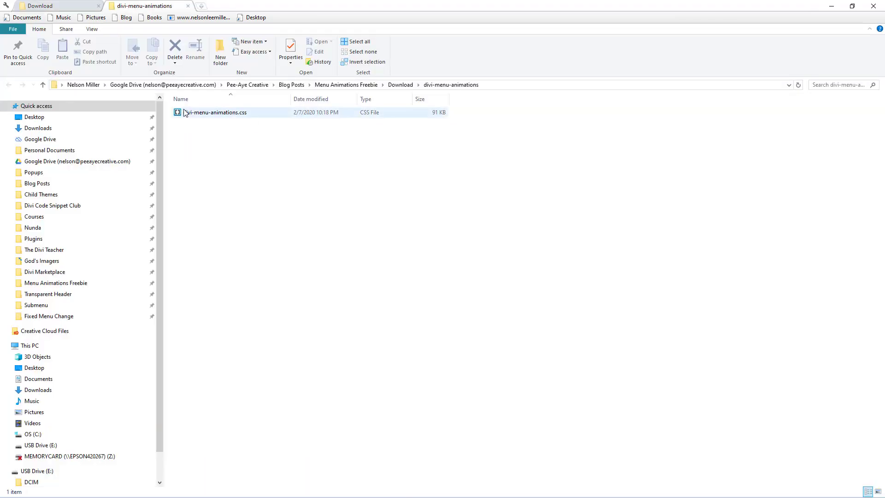
mouse_move(195, 120)
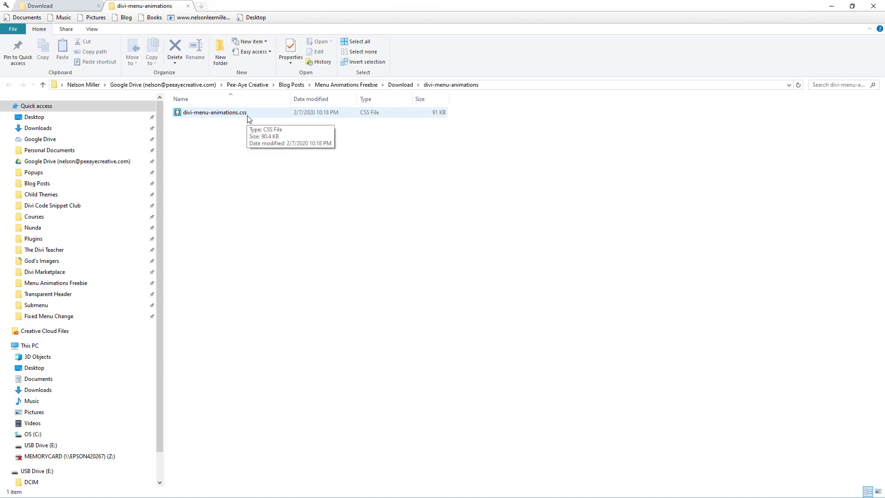
mouse_move(197, 118)
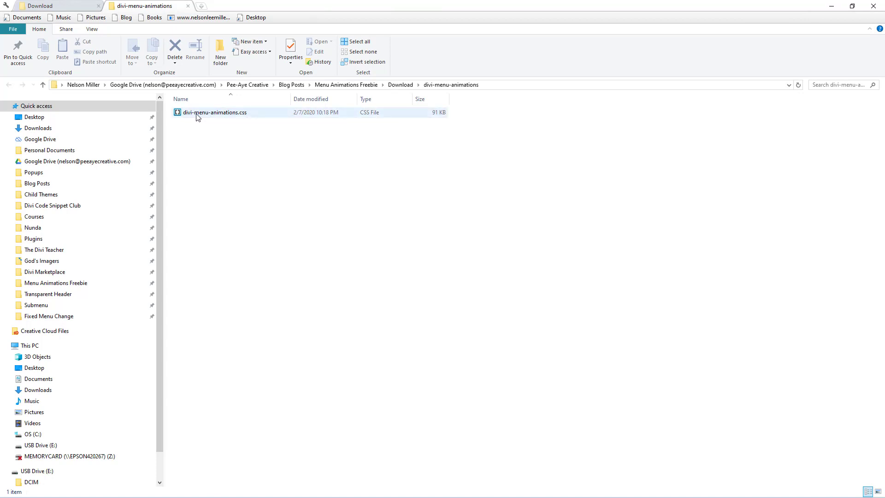
mouse_move(197, 116)
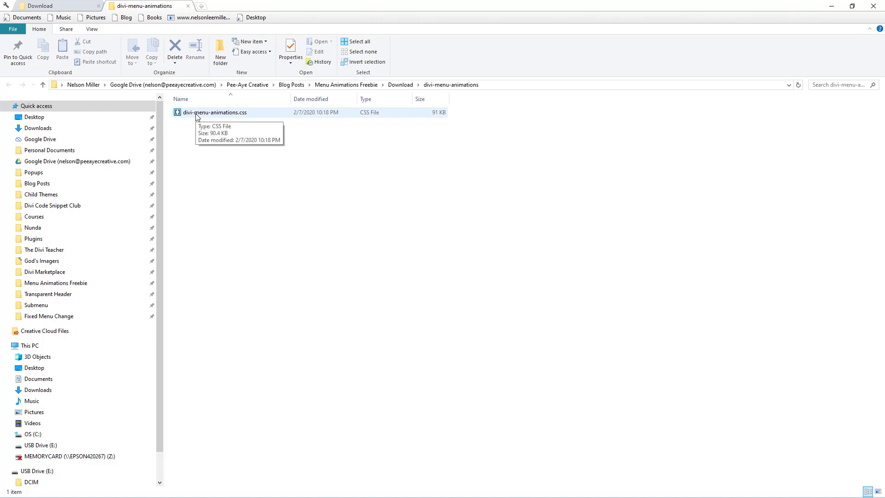
mouse_move(175, 113)
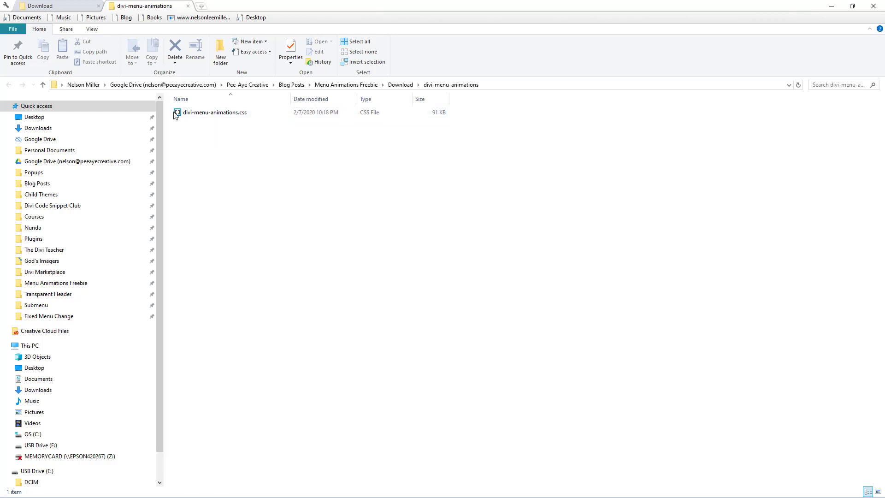
mouse_move(201, 112)
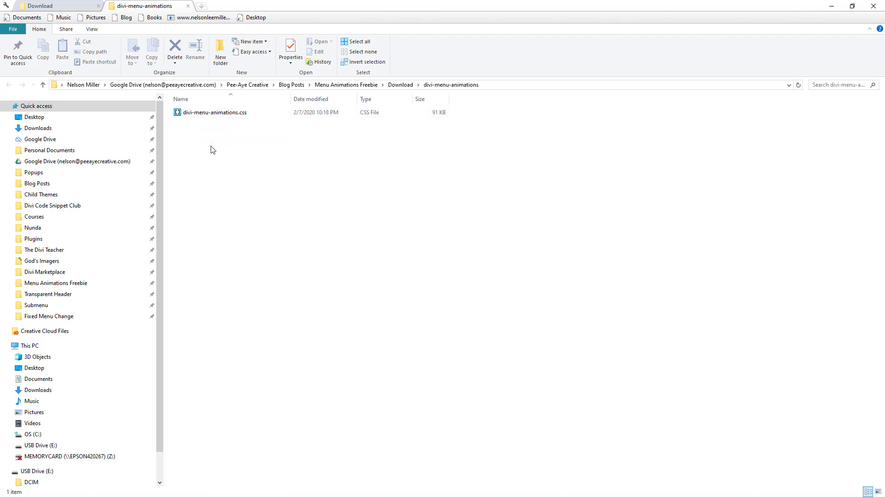
mouse_move(273, 292)
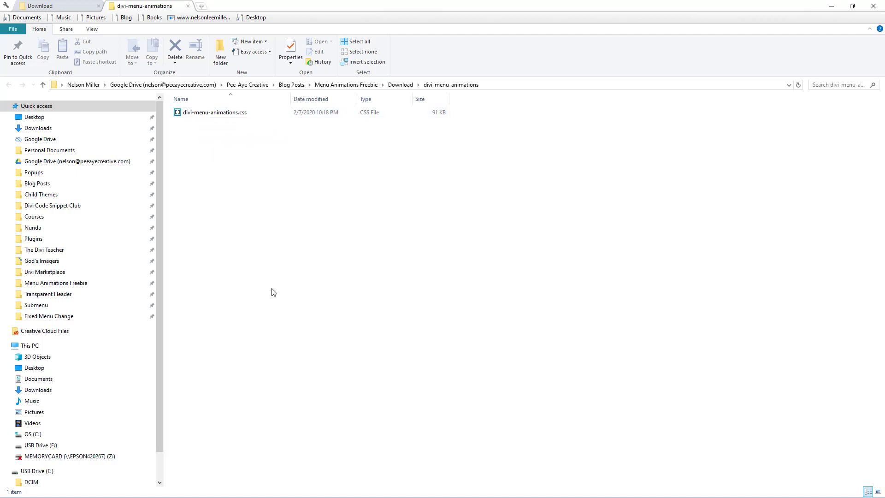
double_click(213, 112)
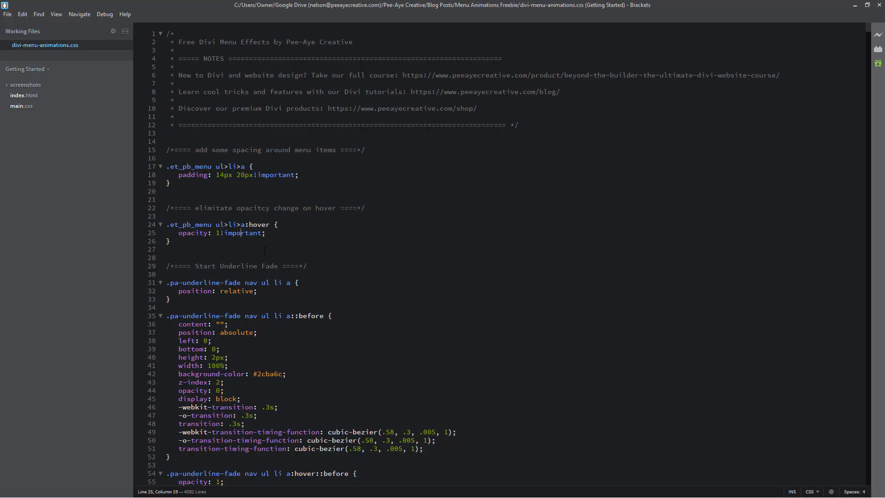
scroll(down, 3)
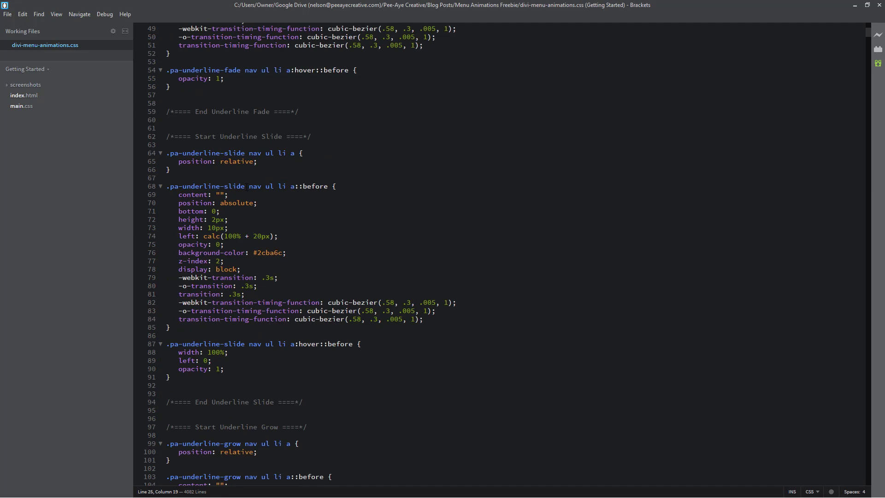
scroll(down, 3)
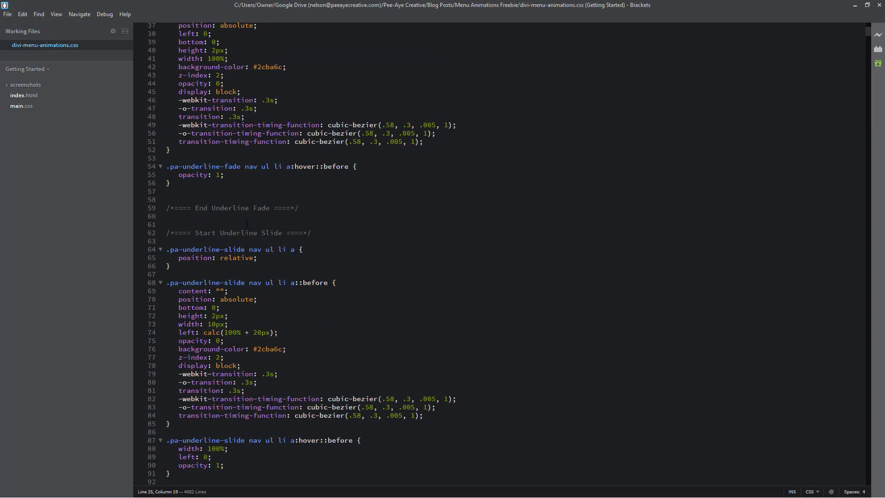
mouse_move(855, 13)
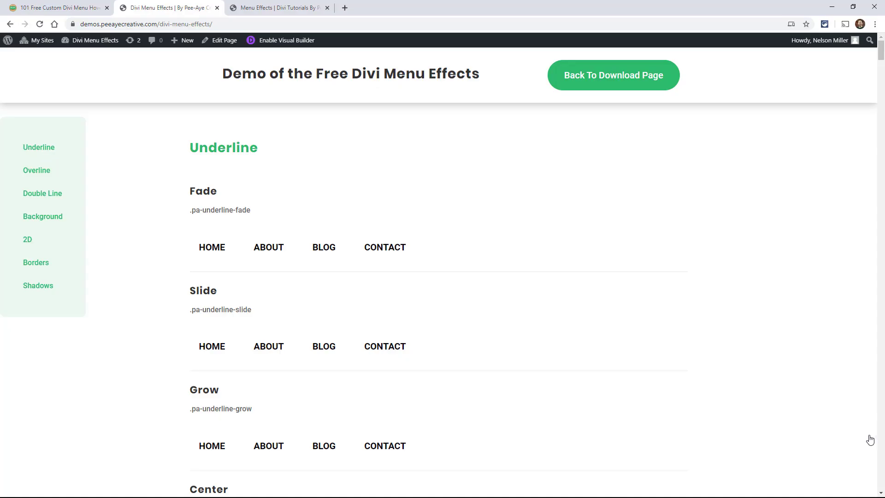
mouse_move(107, 192)
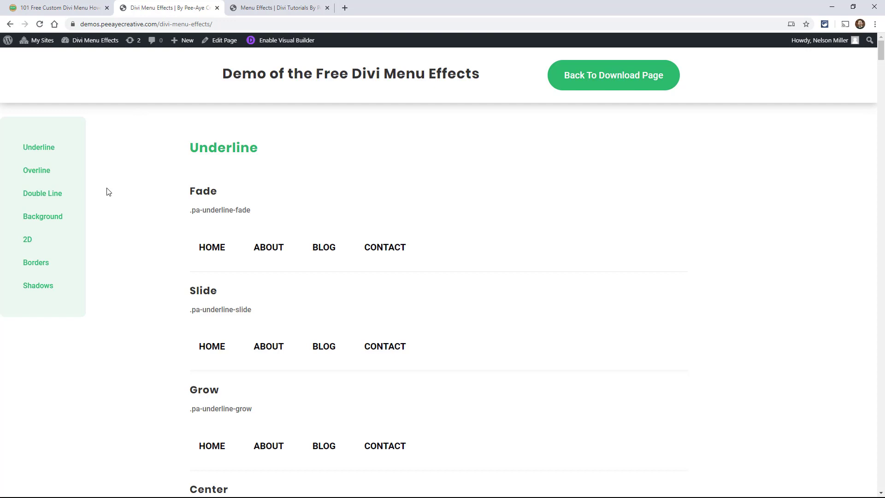
Preview the Double Line, Underline and Borders menu effects from the demo sidebar
scroll(down, 3)
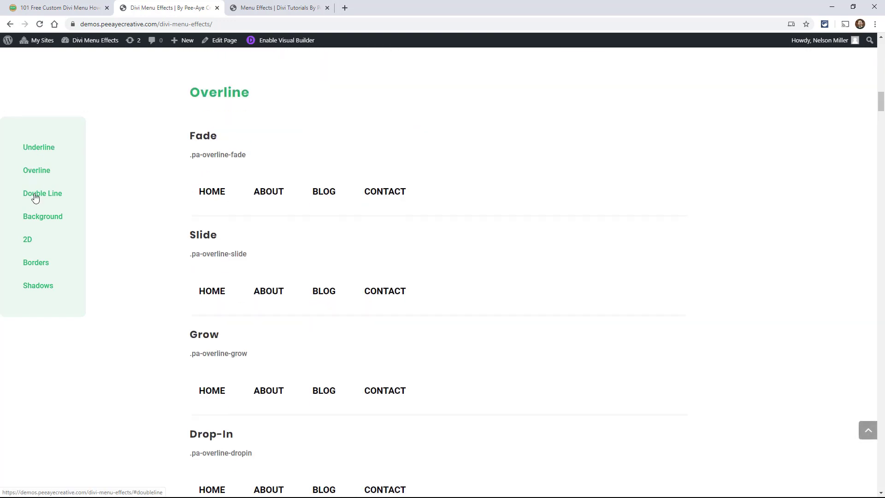
click(42, 193)
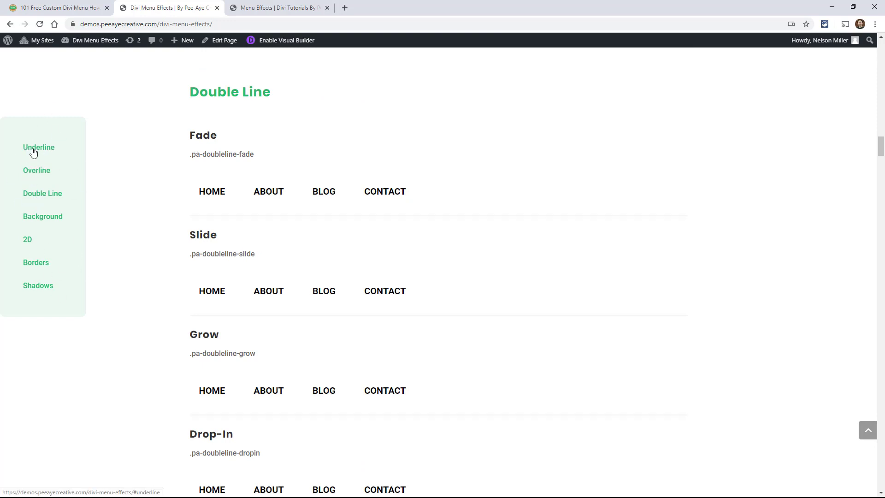
click(39, 147)
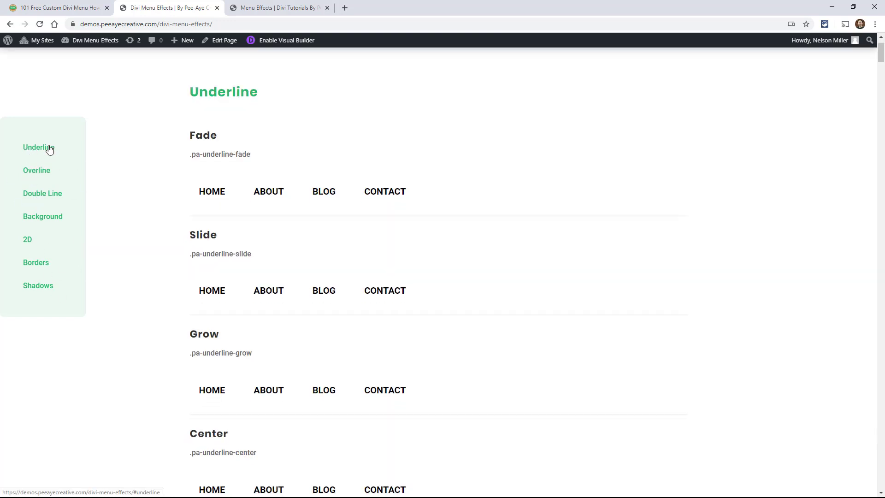
mouse_move(37, 134)
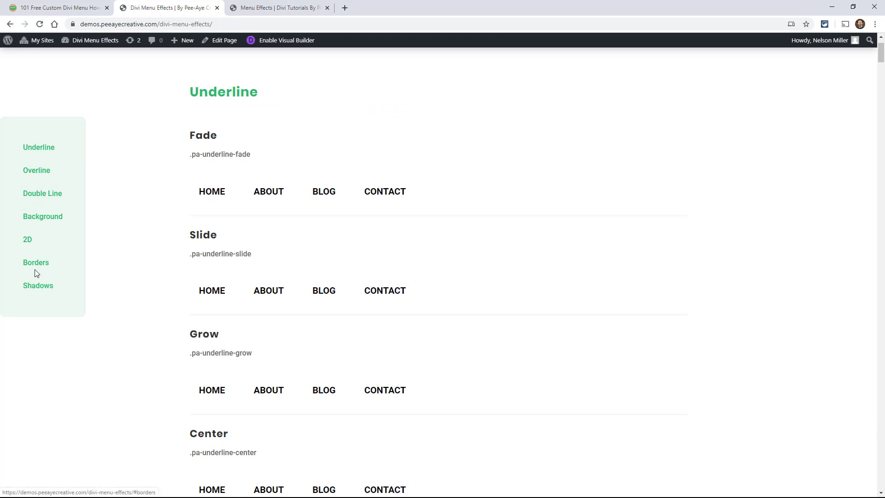
click(36, 262)
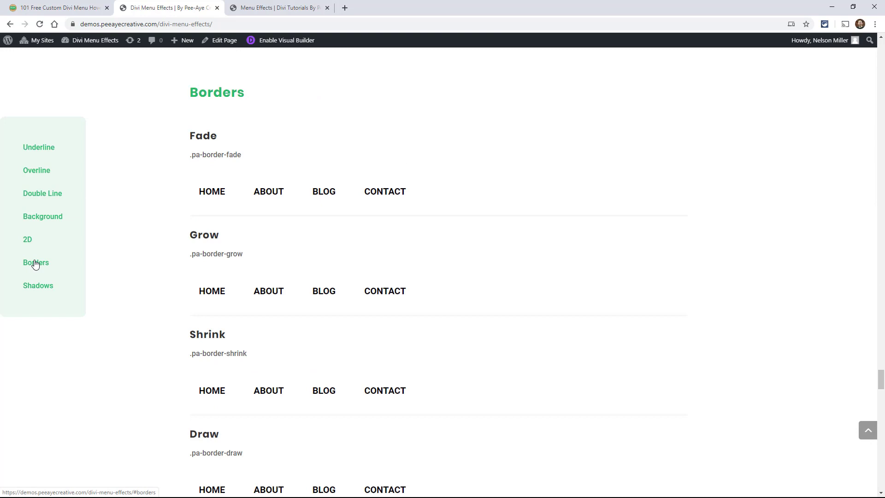
mouse_move(269, 293)
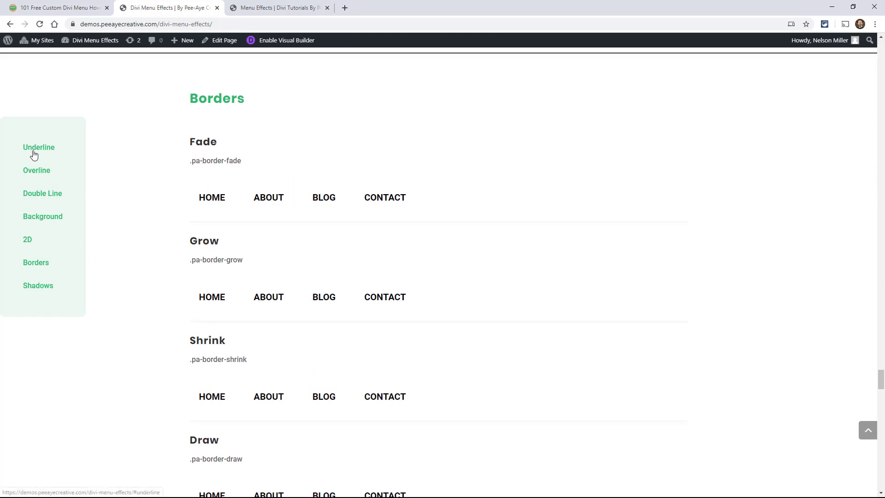
click(38, 147)
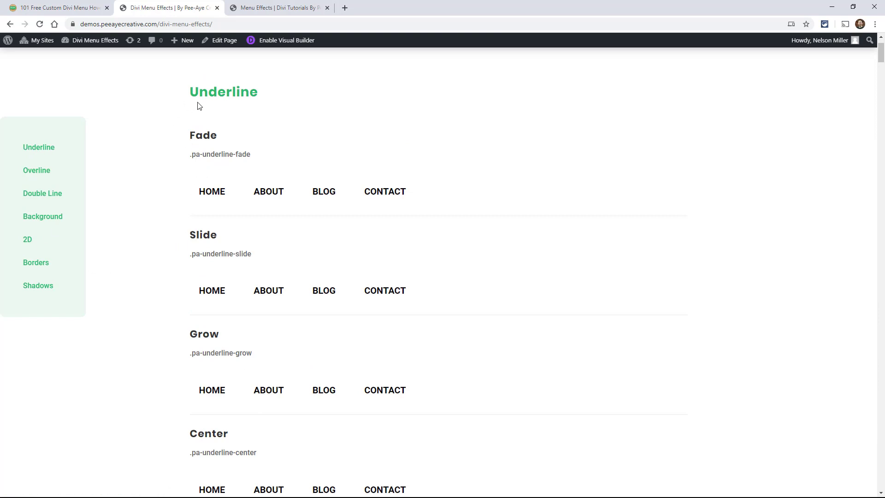
mouse_move(58, 150)
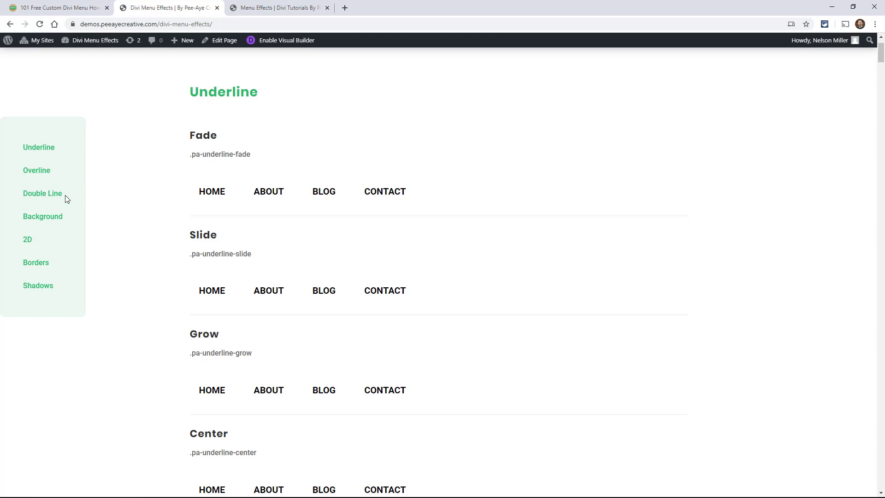
mouse_move(107, 240)
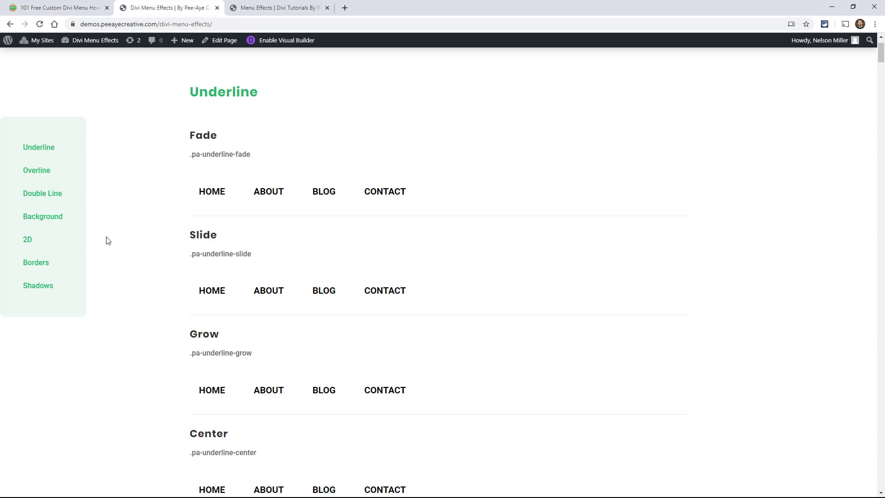
mouse_move(68, 290)
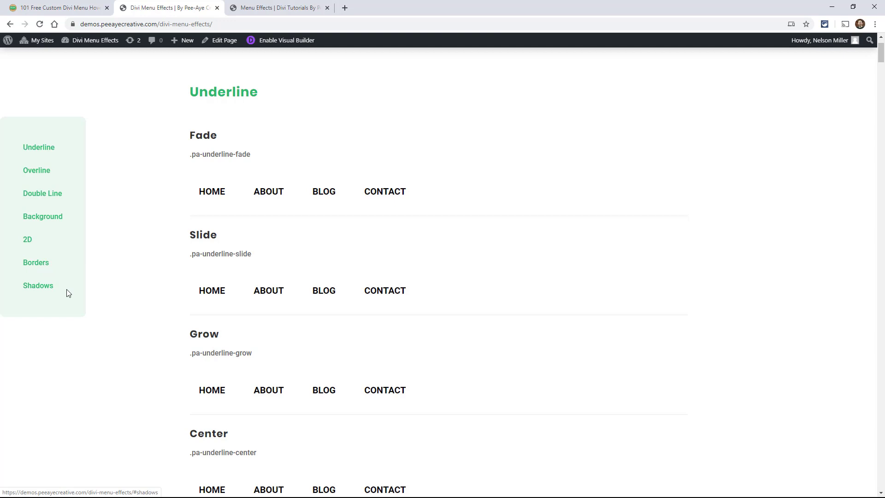
mouse_move(230, 149)
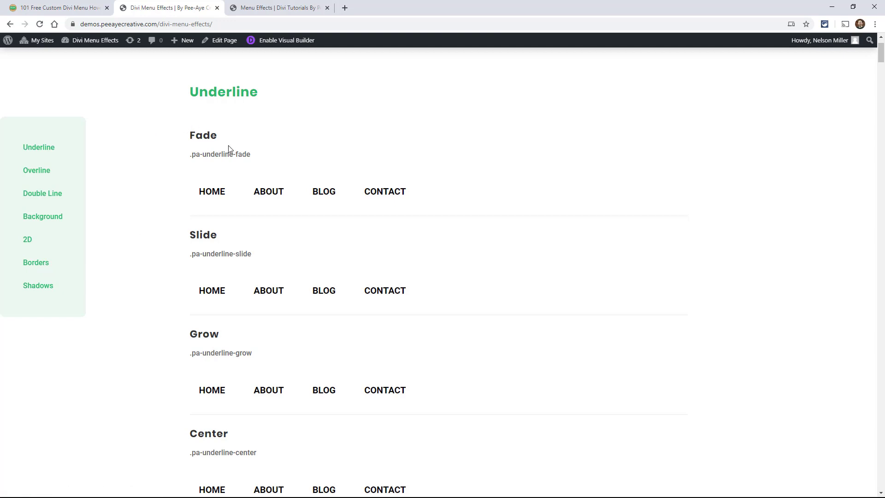
mouse_move(254, 159)
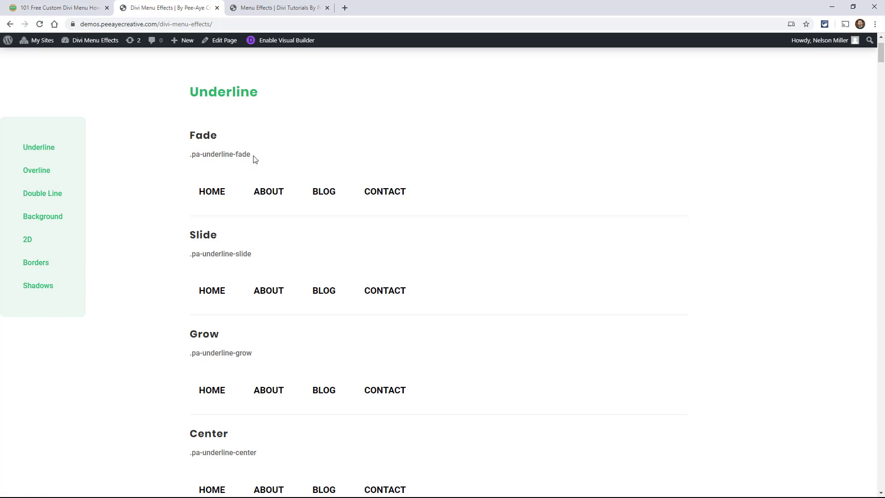
mouse_move(136, 183)
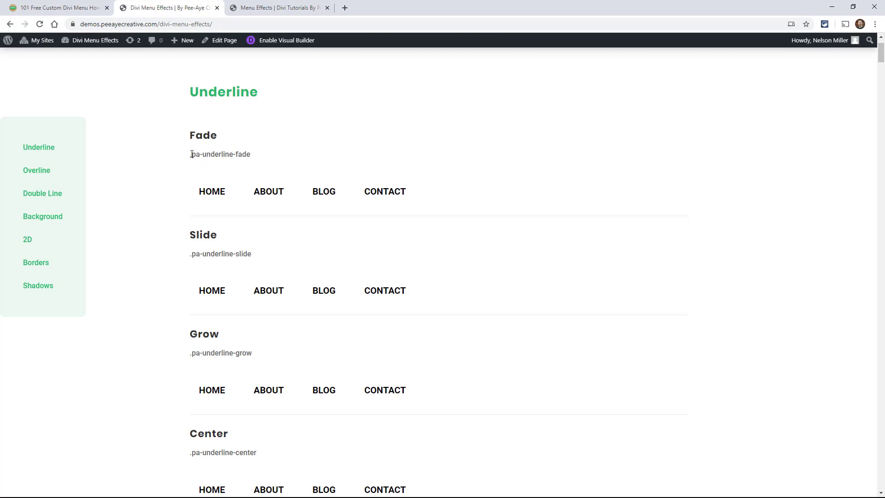
mouse_move(154, 179)
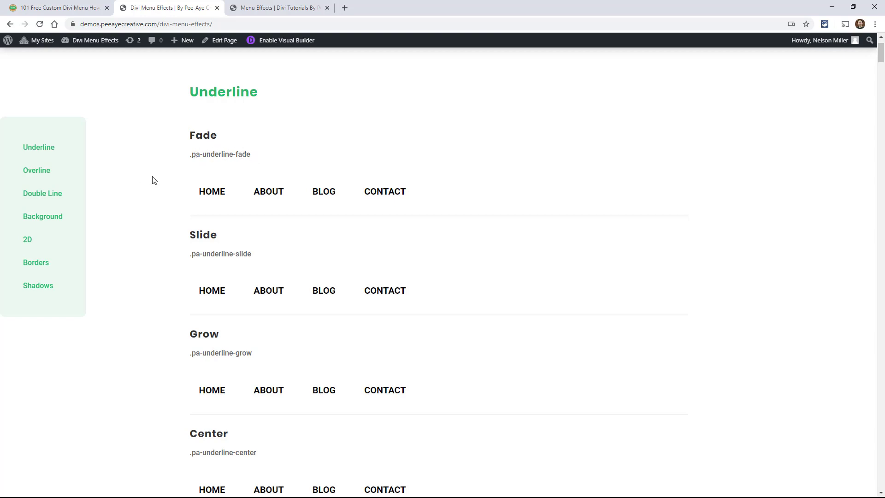
Jump to the Background effects and select the .pa-background-swipe class name
scroll(down, 3)
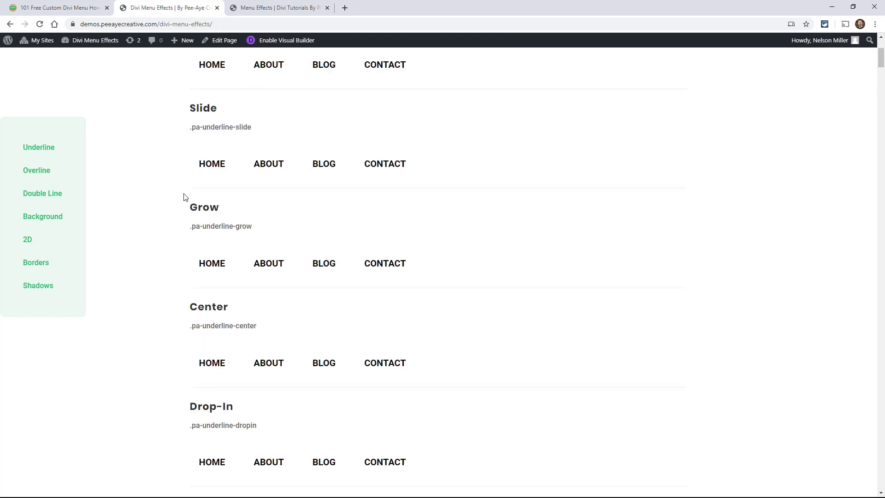
scroll(up, 3)
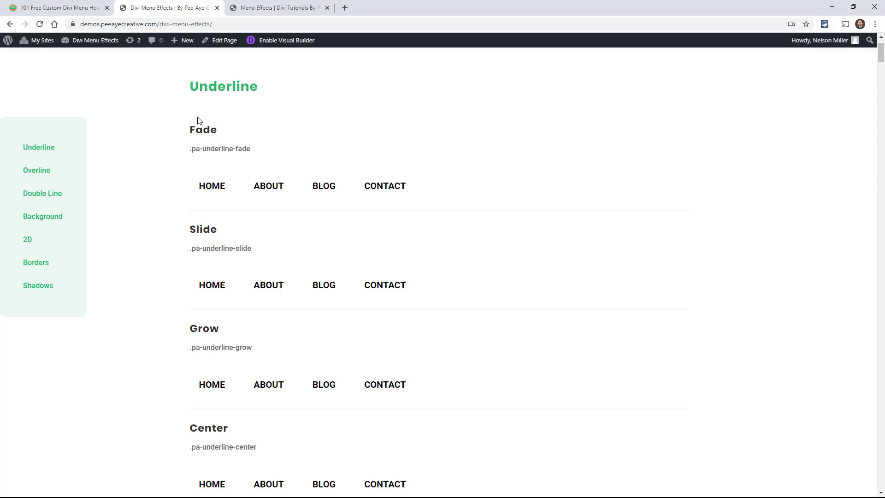
scroll(down, 3)
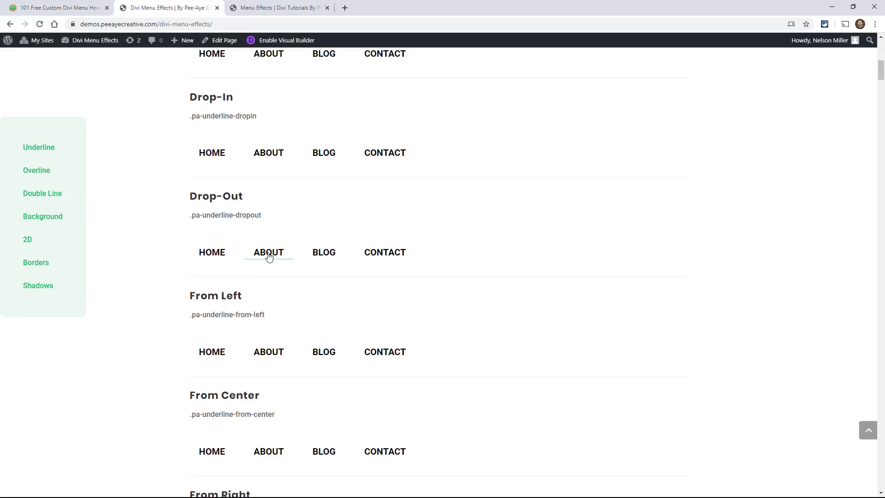
scroll(down, 3)
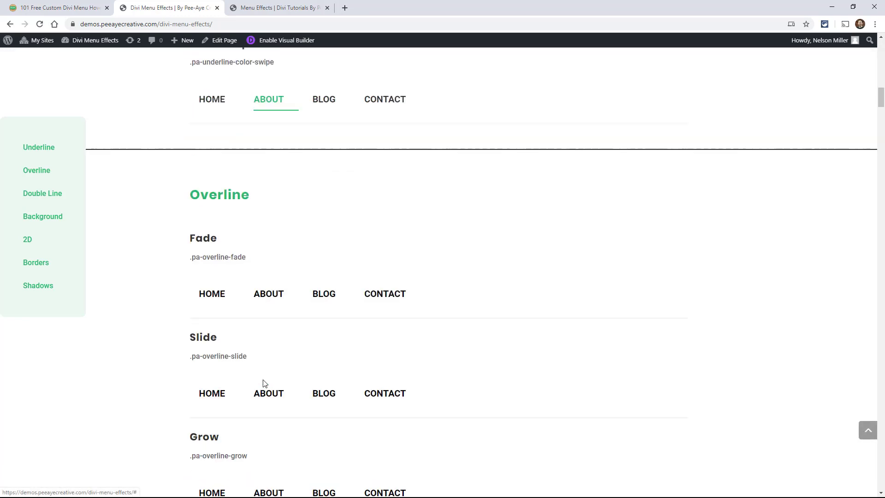
click(43, 193)
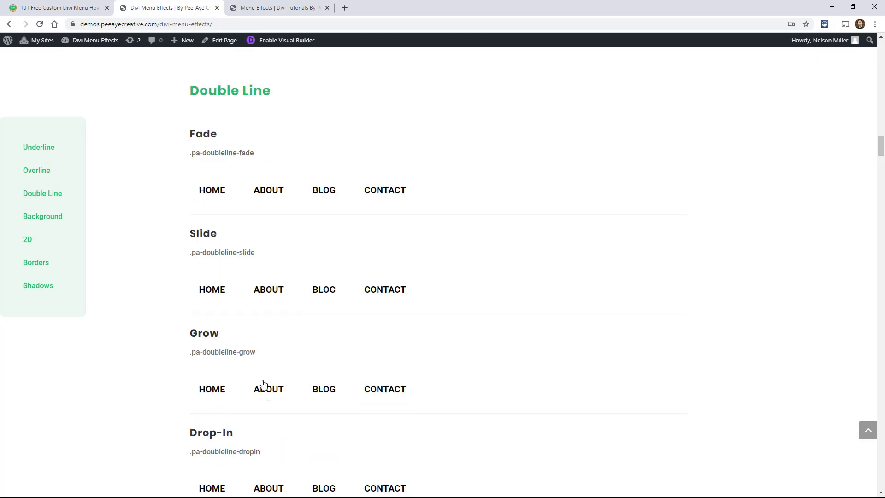
click(42, 216)
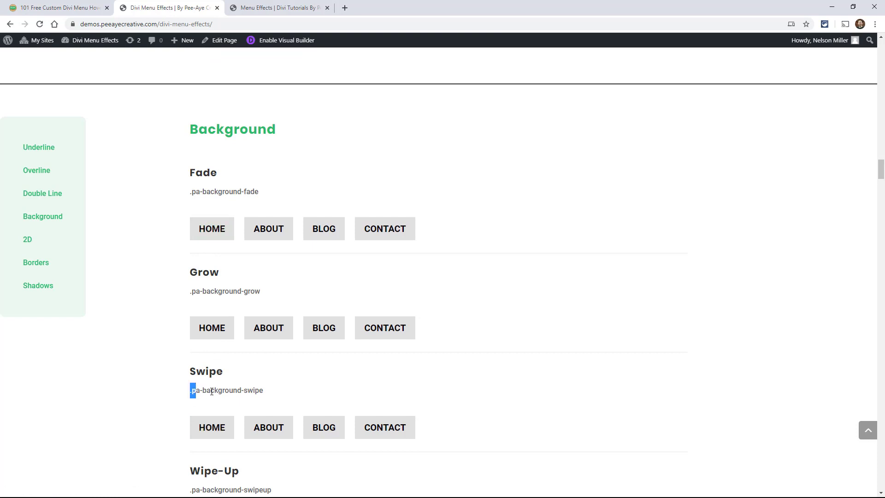
click(177, 360)
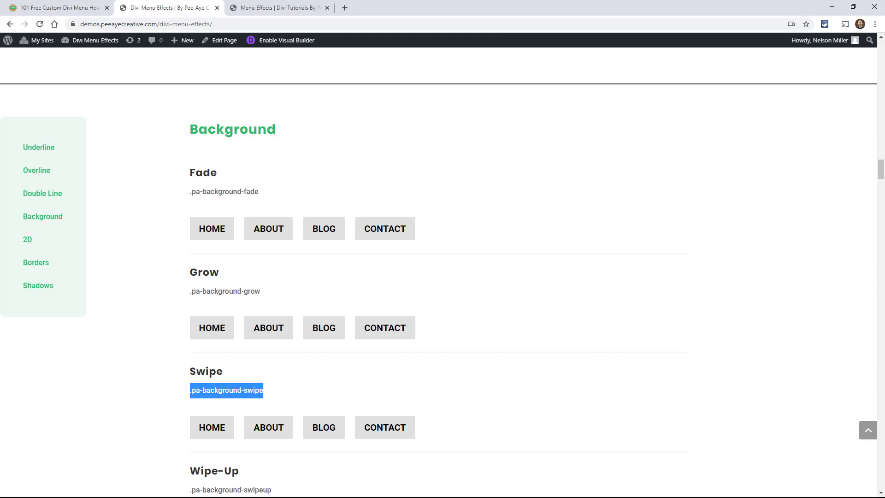
mouse_move(832, 6)
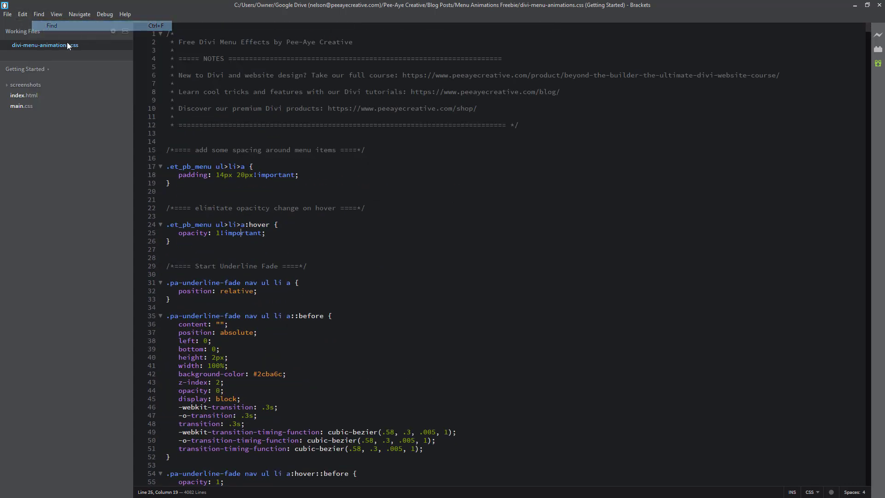
Find .pa-background-swipe in Brackets and select its CSS block through the End Background Swipe comment
text(.pa-background-swipe)
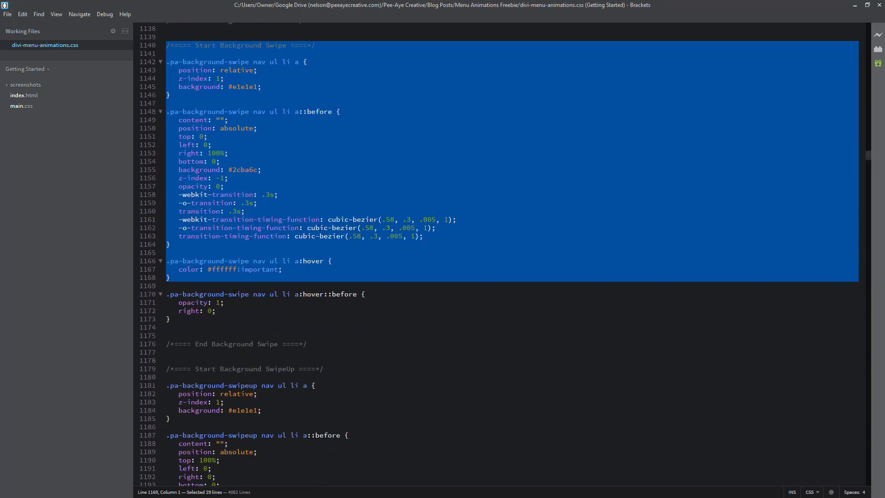
click(307, 344)
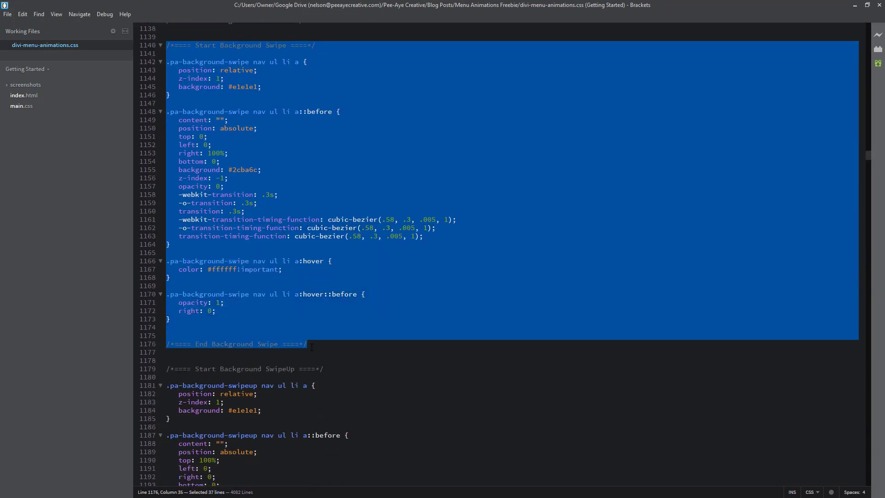
mouse_move(331, 347)
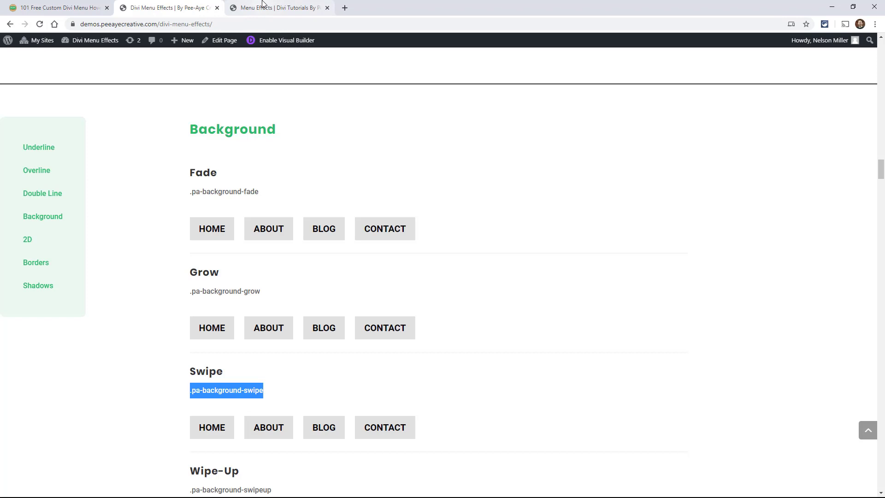
Paste the Background Swipe CSS into the page's Advanced Custom CSS and confirm the settings
click(276, 8)
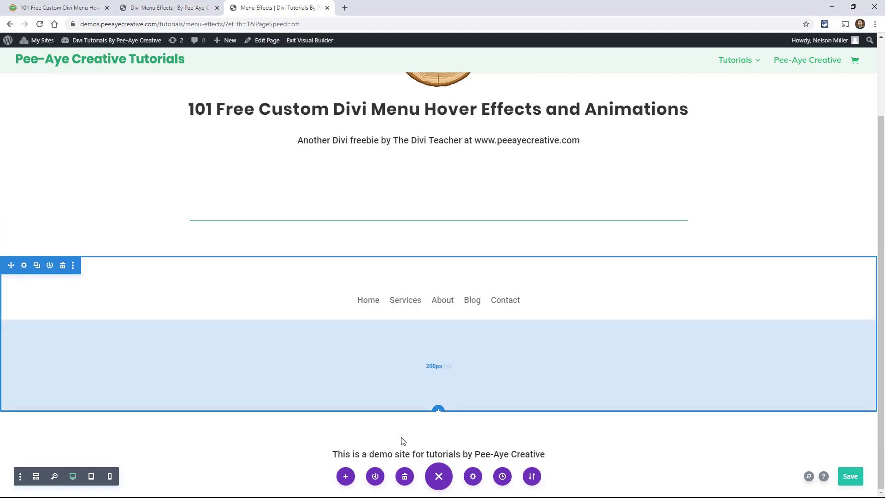
click(473, 476)
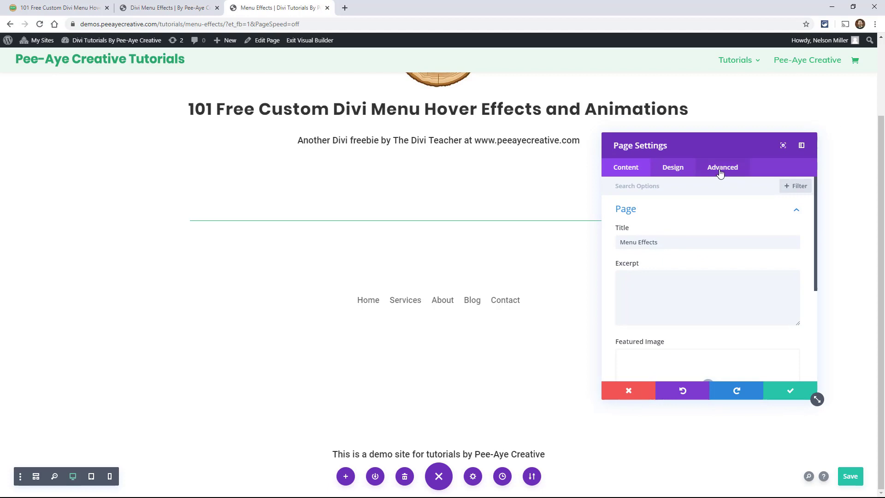
click(722, 167)
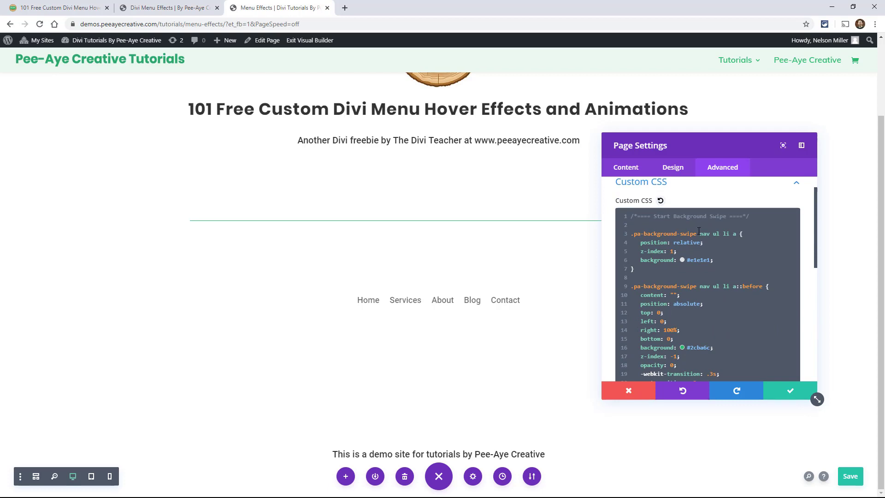
double_click(664, 233)
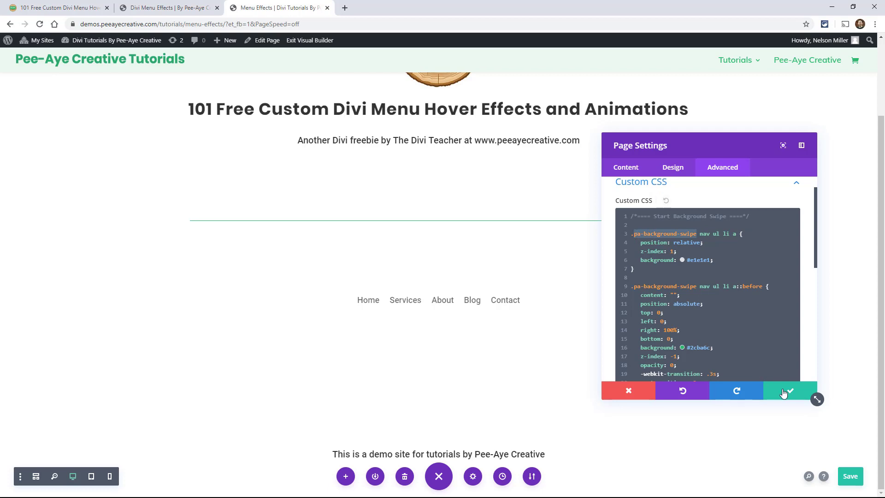
click(786, 391)
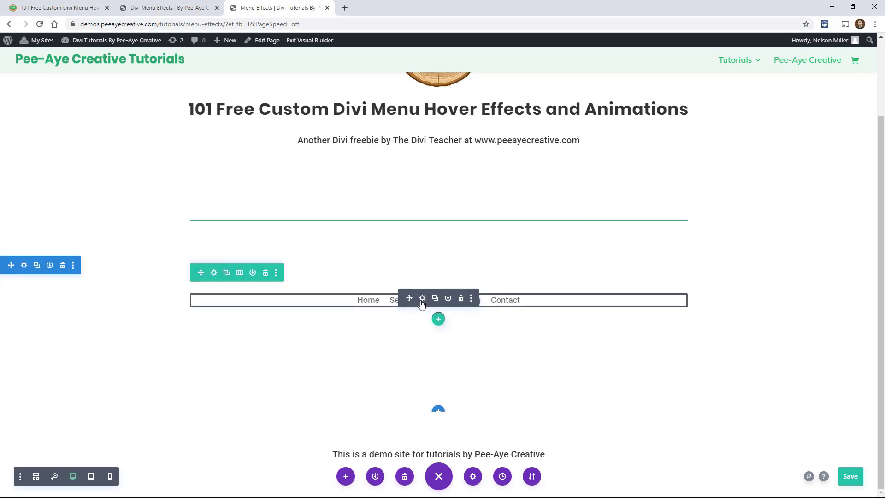
Set the menu module's CSS Class to pa-background-swipe and confirm
click(422, 297)
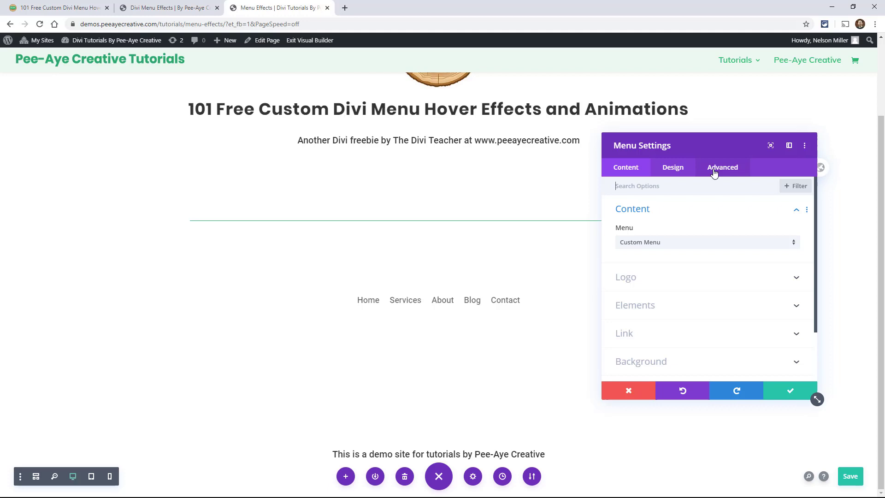
click(722, 167)
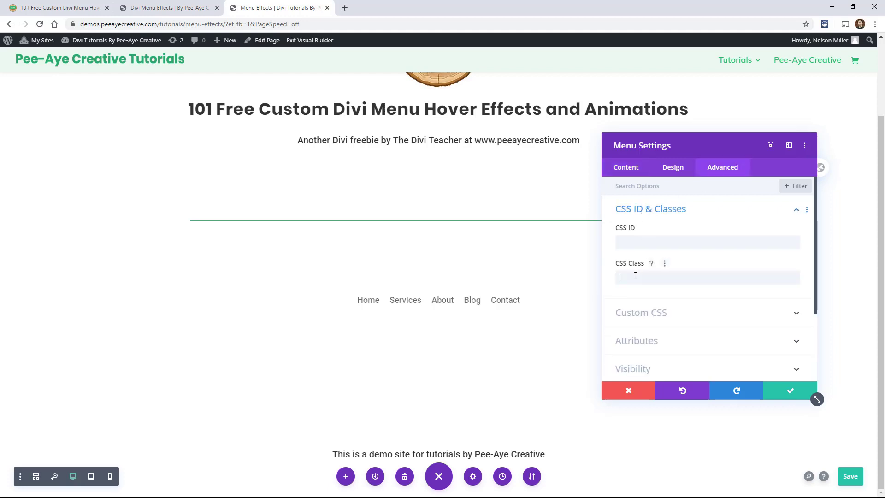
text(pa-background-swipe)
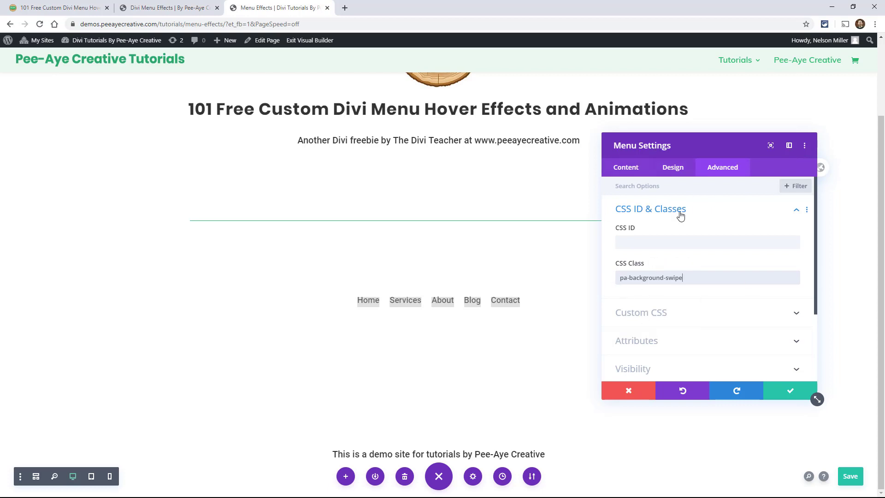
click(790, 390)
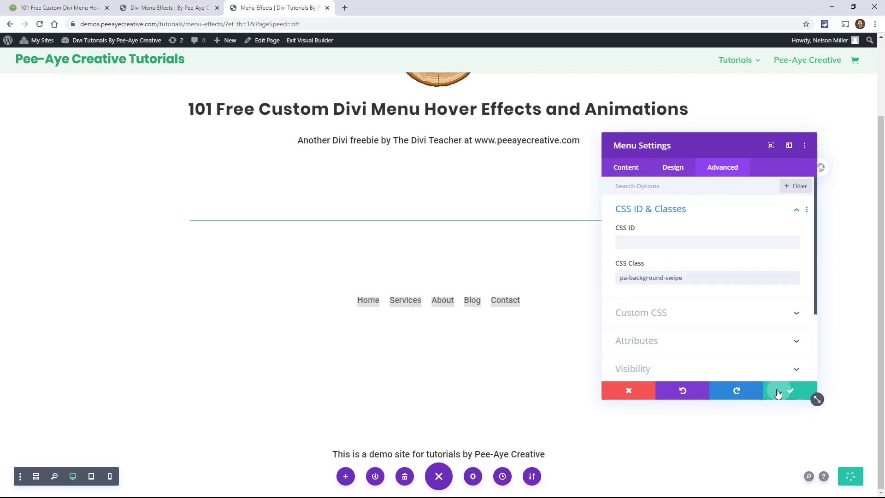
click(791, 390)
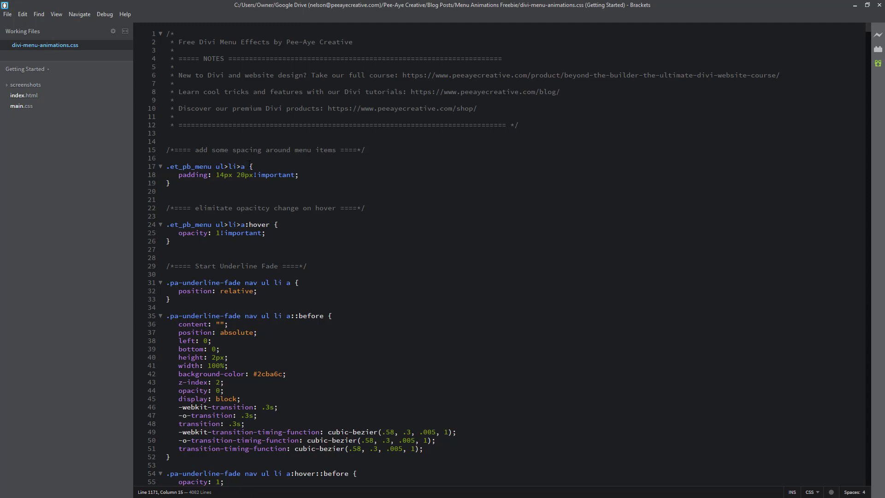
Select lines 15–27, the spacing and hover-opacity rules, in divi-menu-animations.css
drag(178, 174, 171, 241)
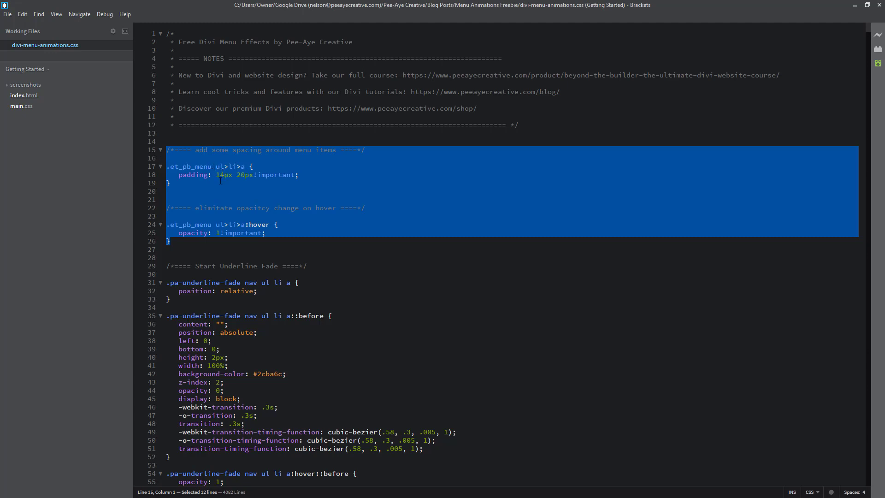
mouse_move(778, 5)
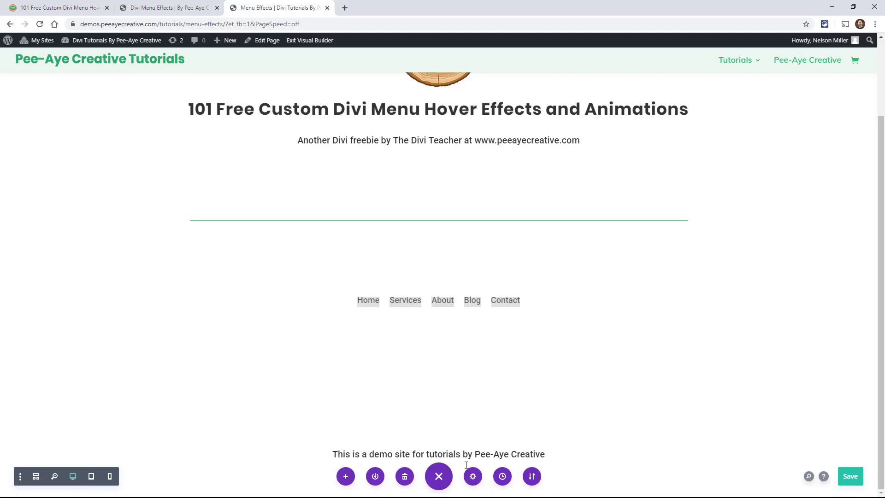
Paste the spacing and hover-opacity rules above the swipe code in the page Custom CSS
click(472, 476)
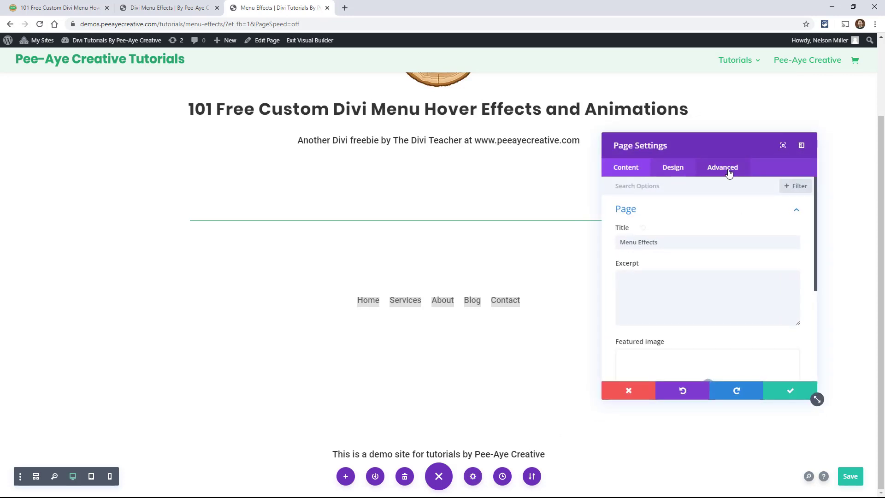
click(721, 167)
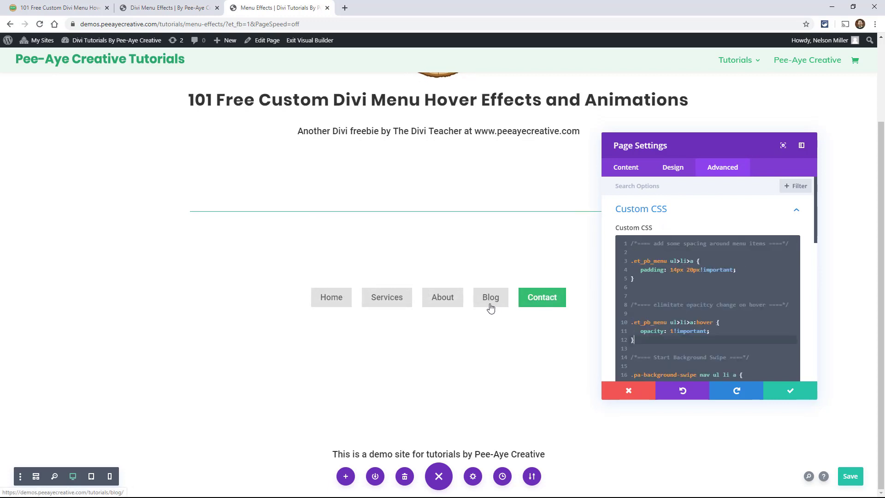
mouse_move(388, 301)
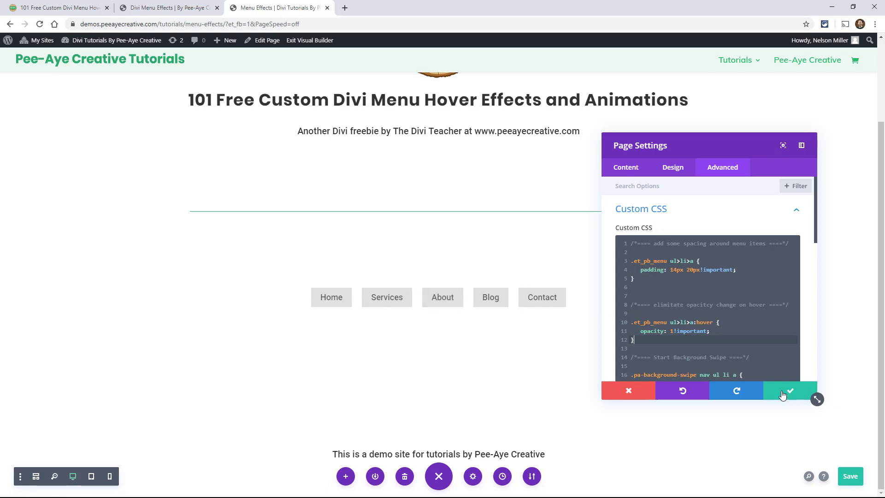
scroll(down, 3)
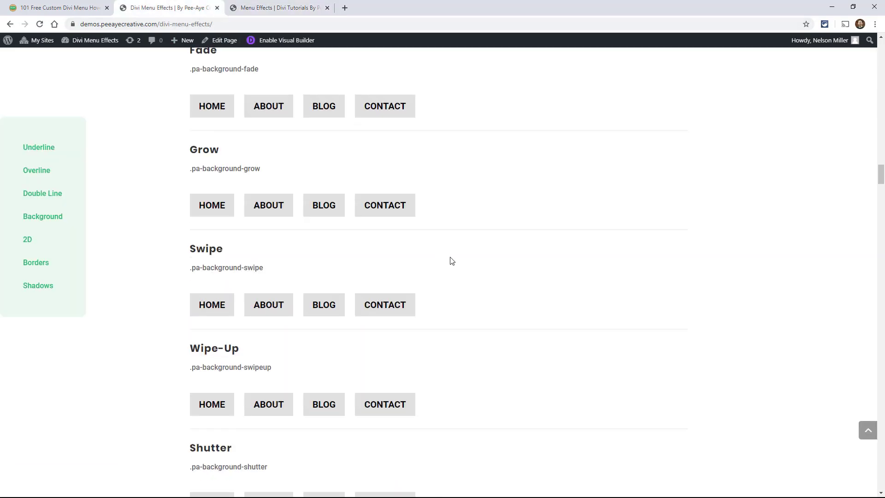
Scroll the demo page through the Borders effects, from Ripple Out down to Bracket and Cross
scroll(down, 3)
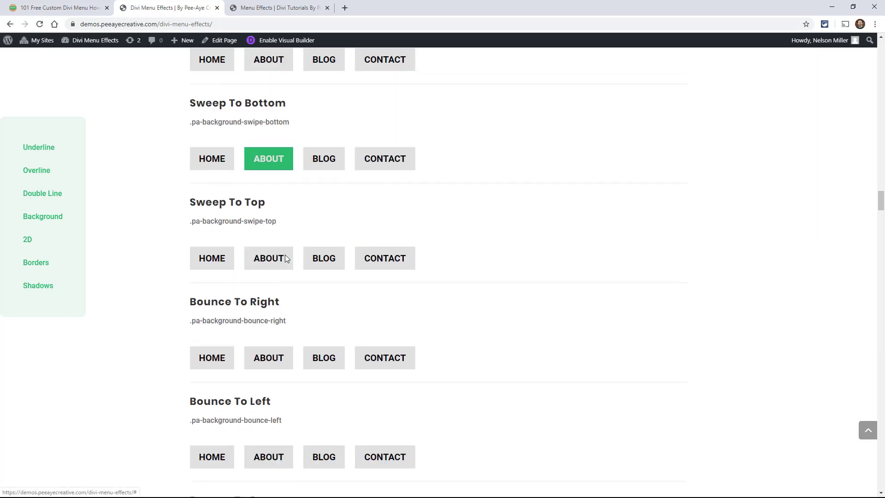
scroll(down, 3)
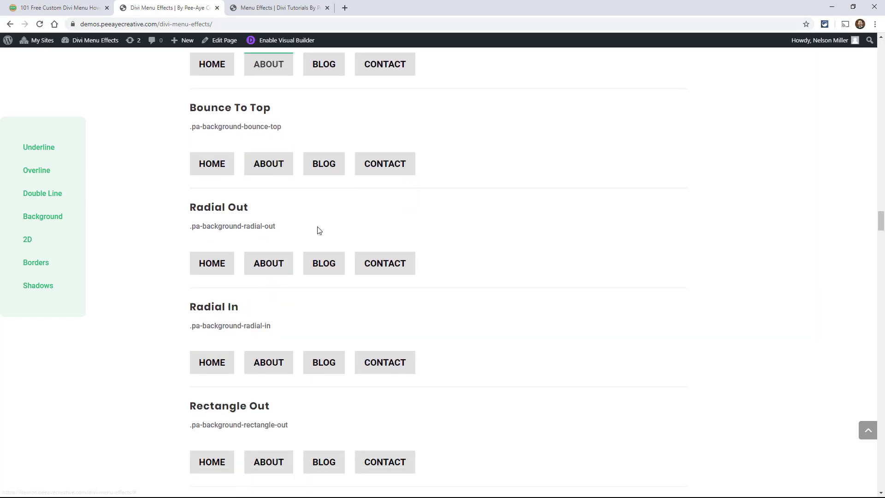
scroll(down, 3)
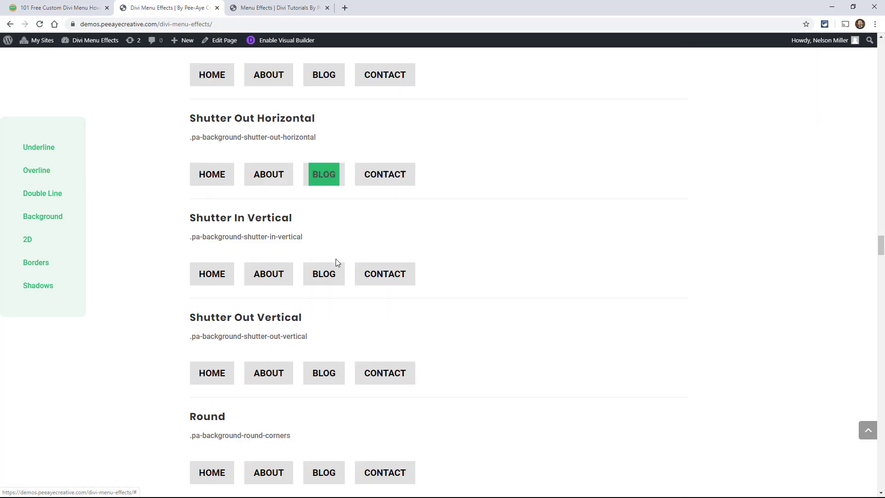
scroll(down, 3)
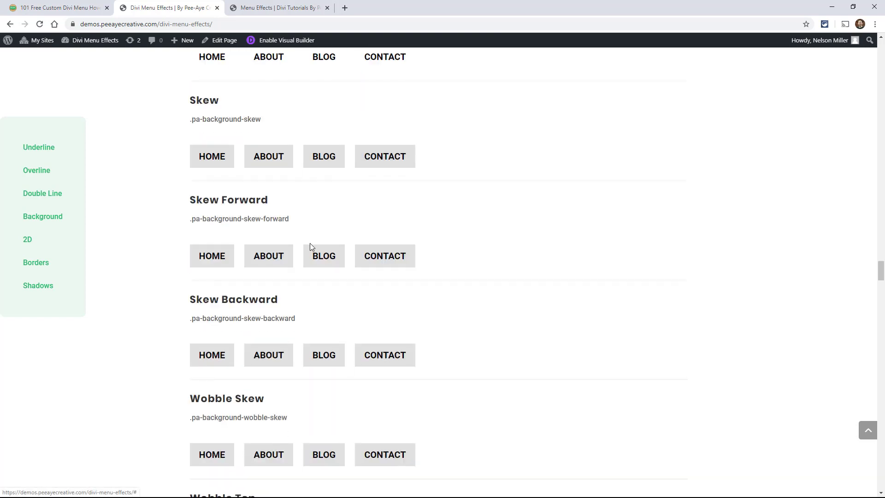
scroll(down, 3)
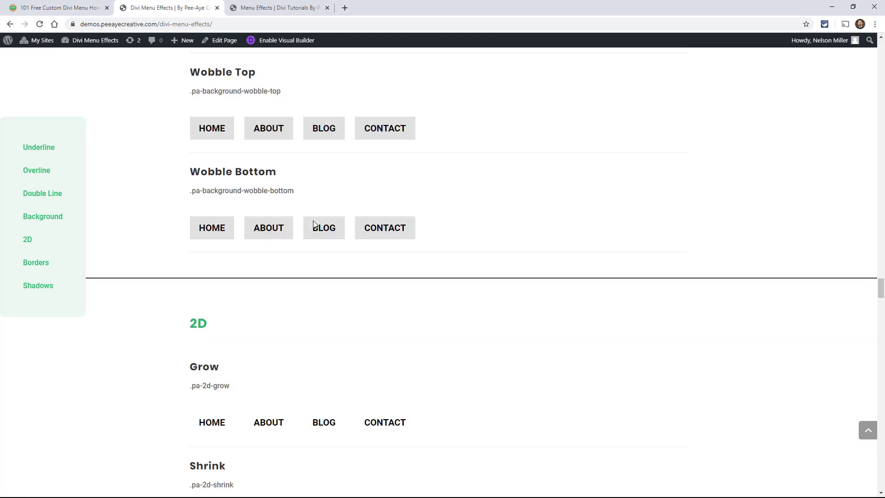
scroll(down, 3)
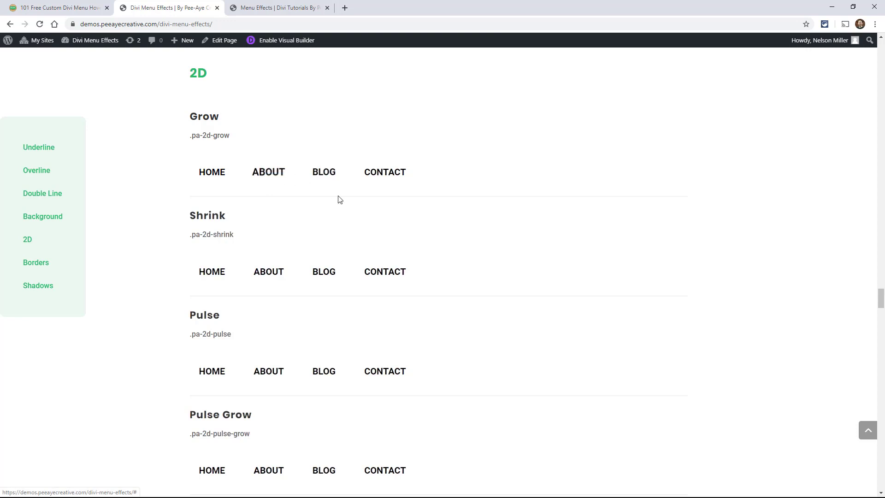
scroll(down, 3)
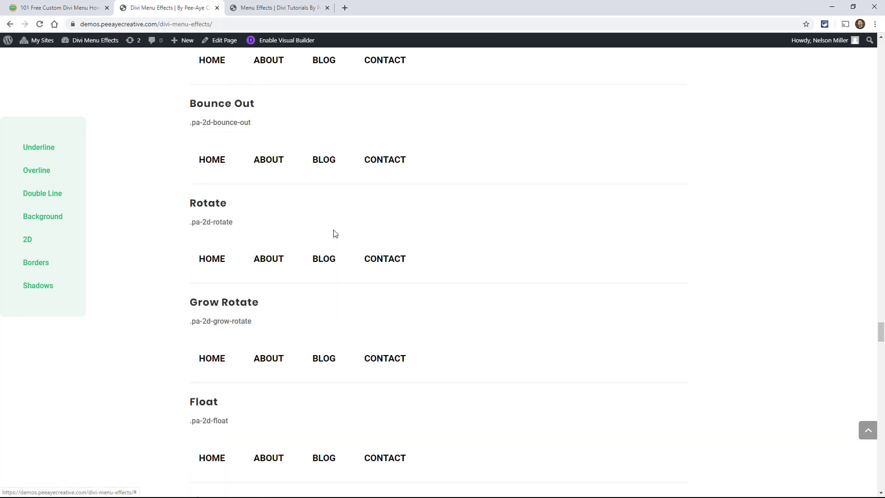
scroll(down, 3)
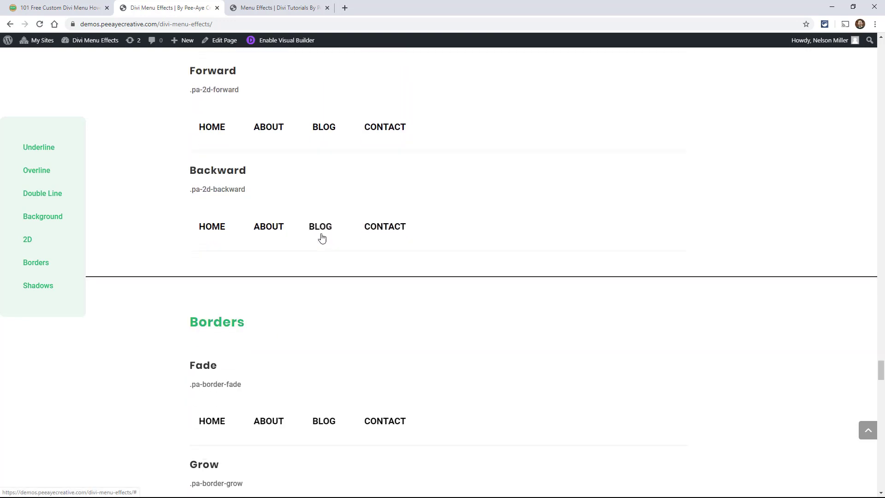
scroll(down, 3)
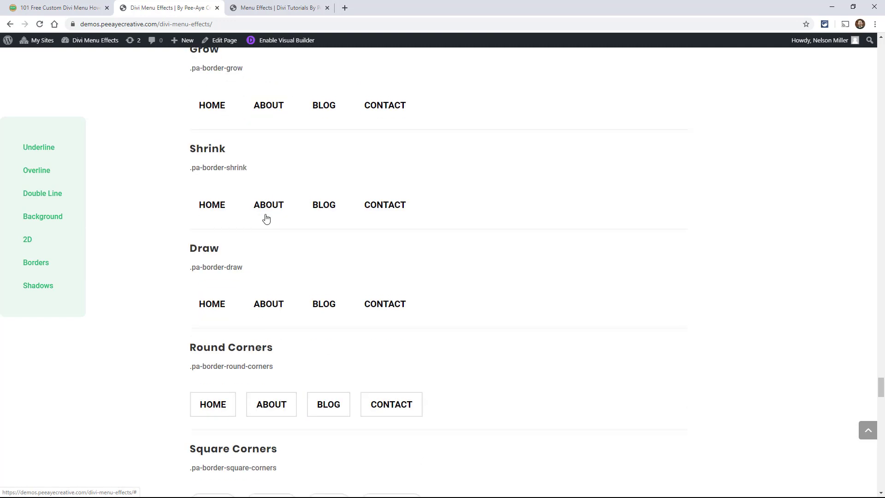
scroll(down, 3)
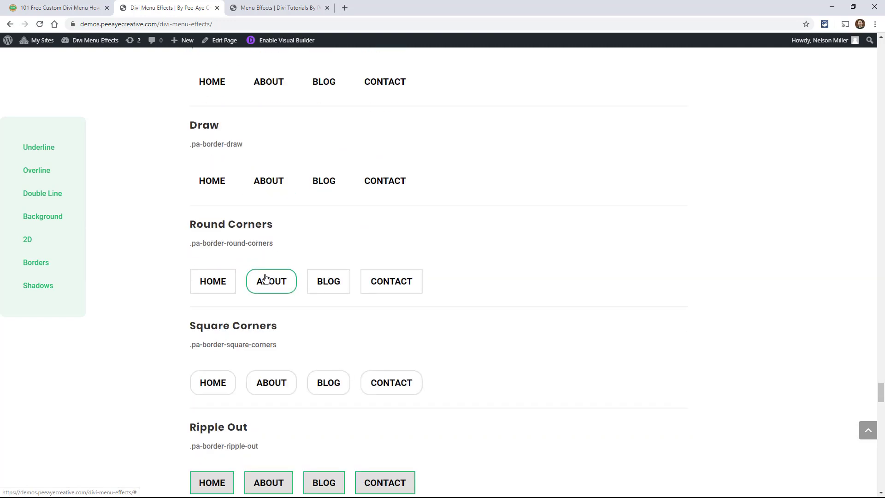
scroll(down, 3)
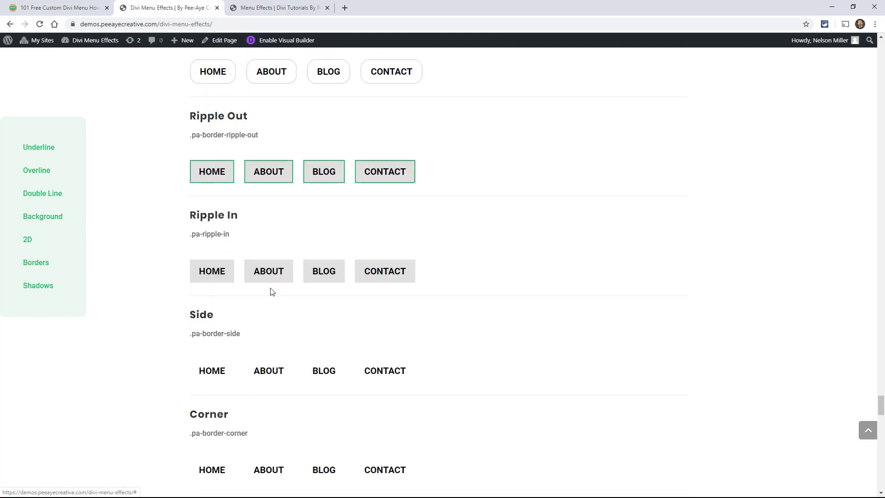
scroll(down, 3)
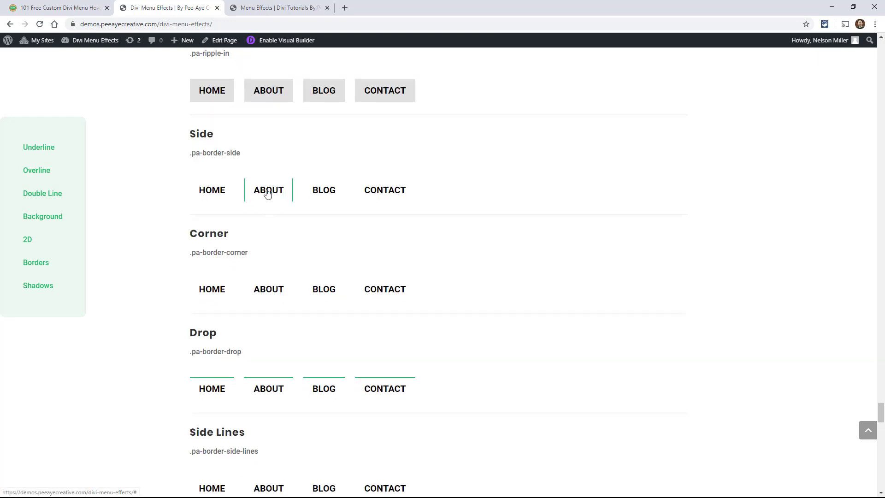
scroll(down, 3)
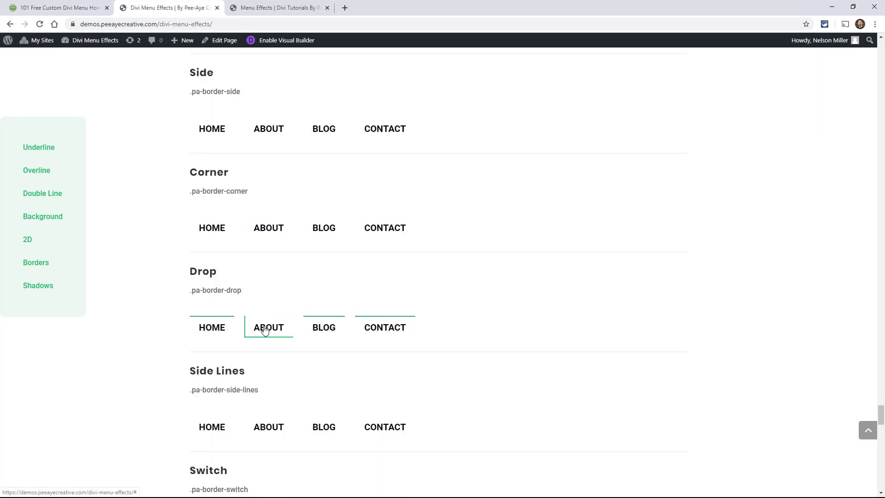
scroll(down, 3)
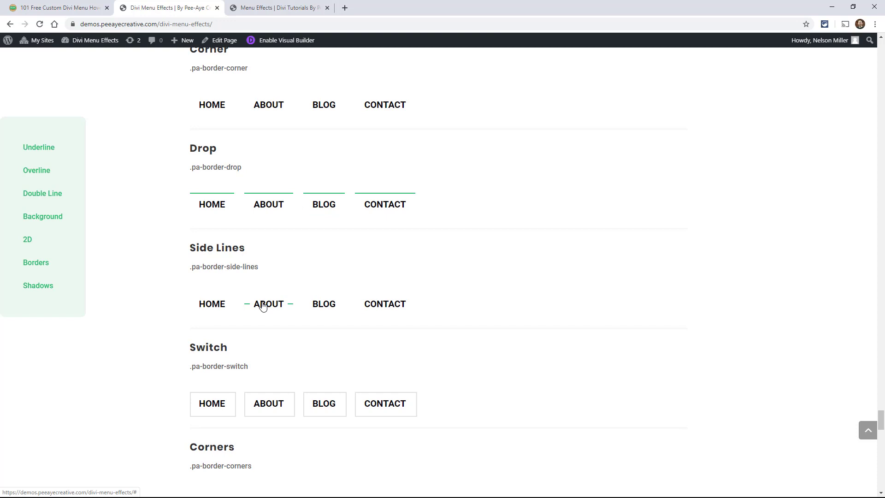
scroll(down, 3)
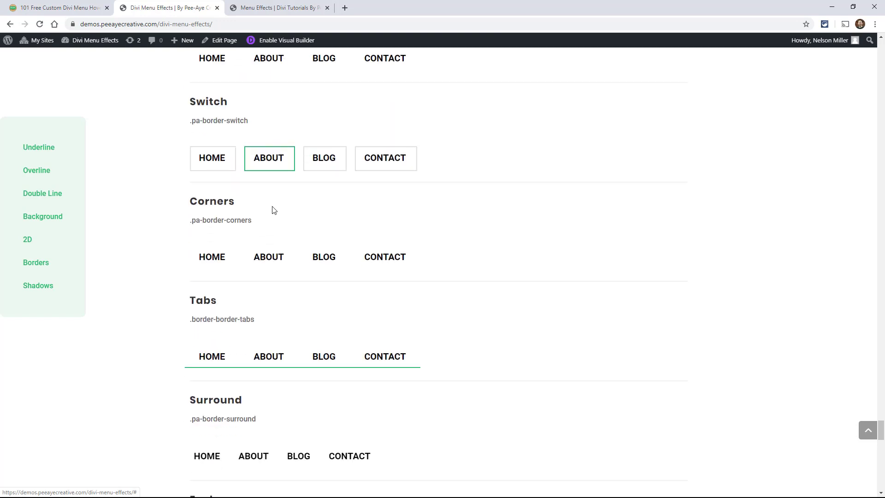
scroll(down, 3)
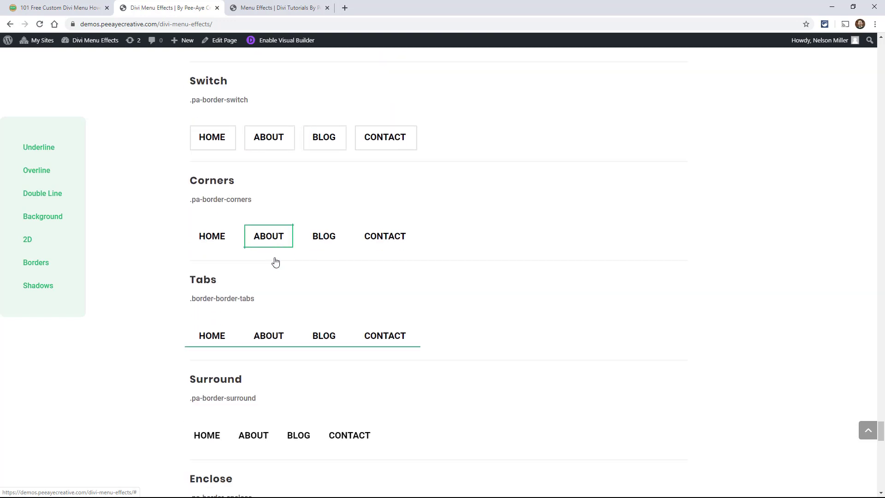
scroll(down, 3)
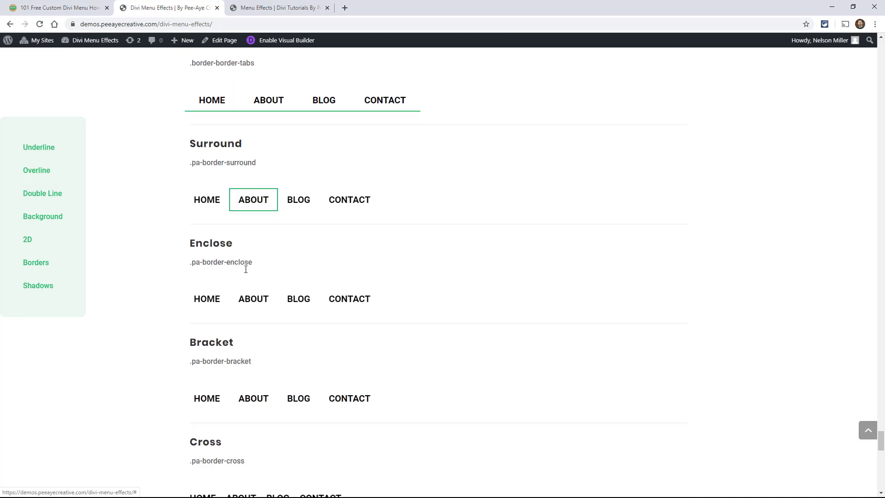
scroll(down, 3)
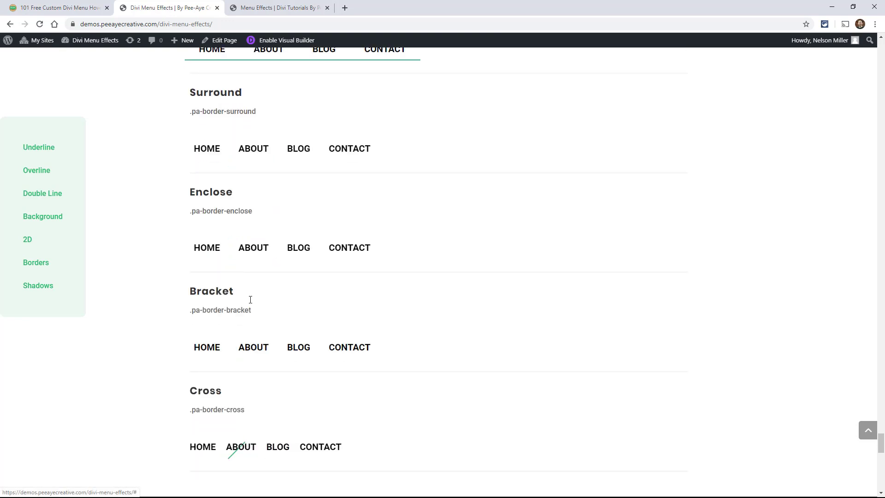
mouse_move(259, 216)
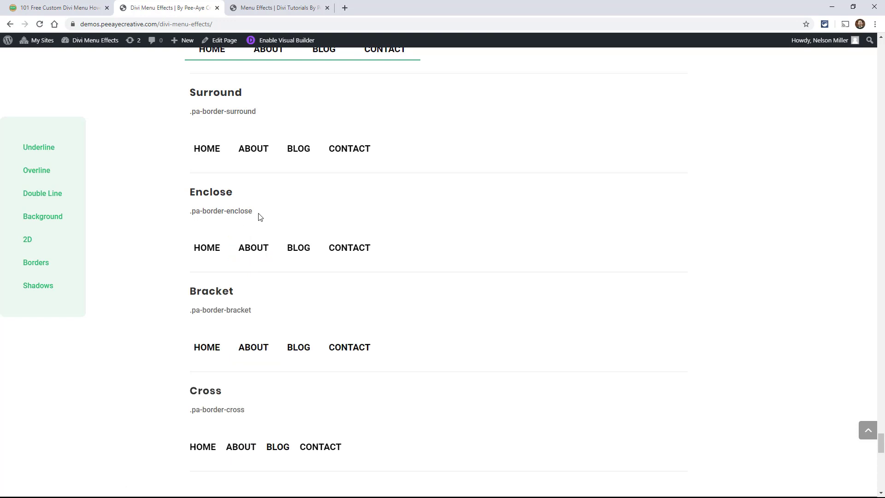
Copy 'pa-border-enclose' from the demo and add it as the menu module's CSS class
double_click(220, 211)
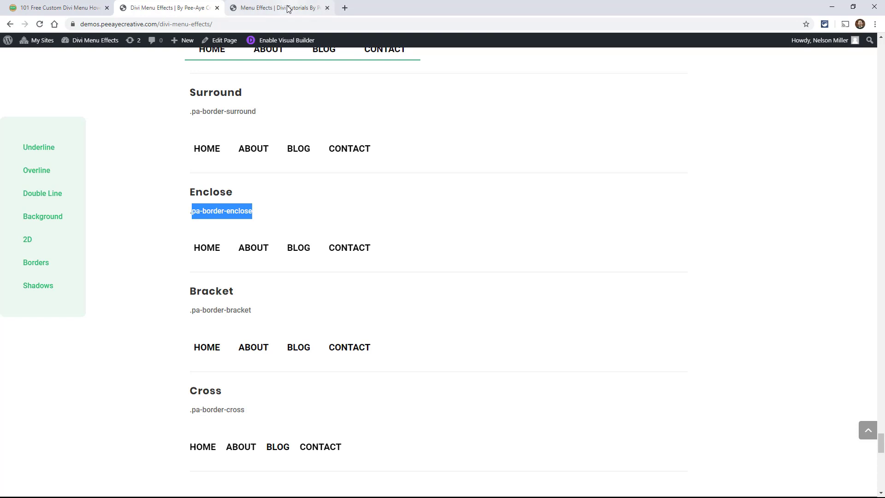
click(281, 8)
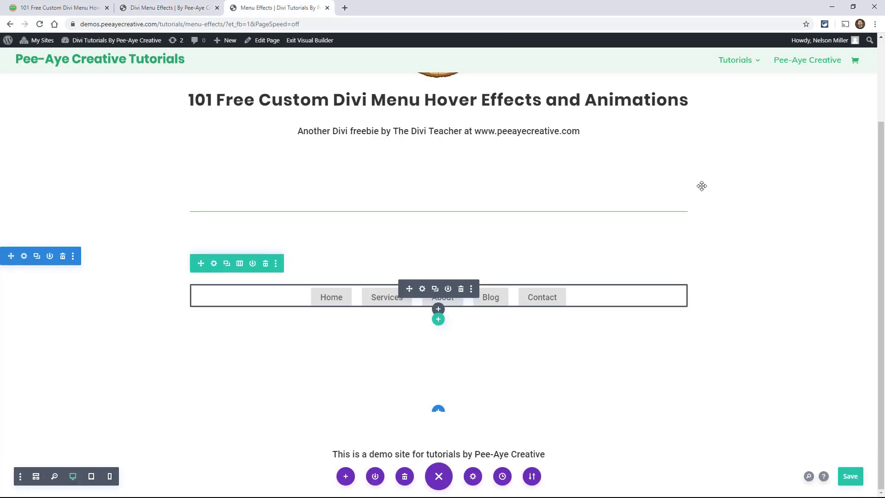
click(422, 288)
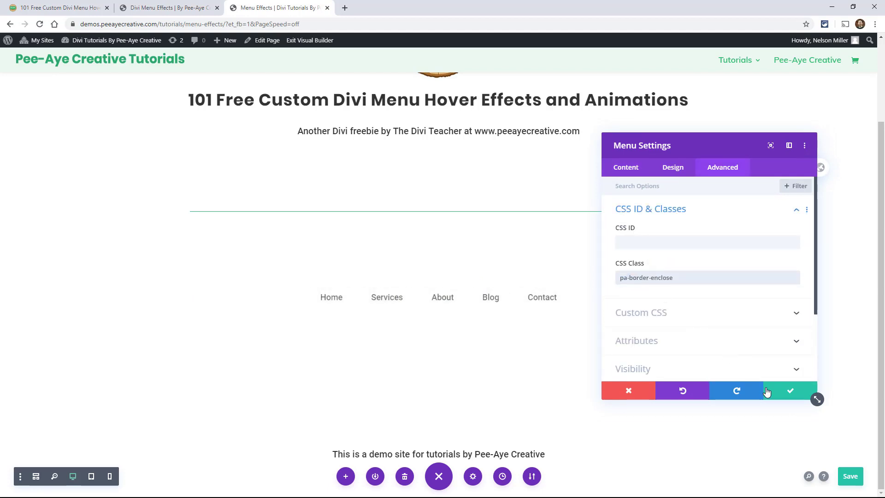
click(790, 391)
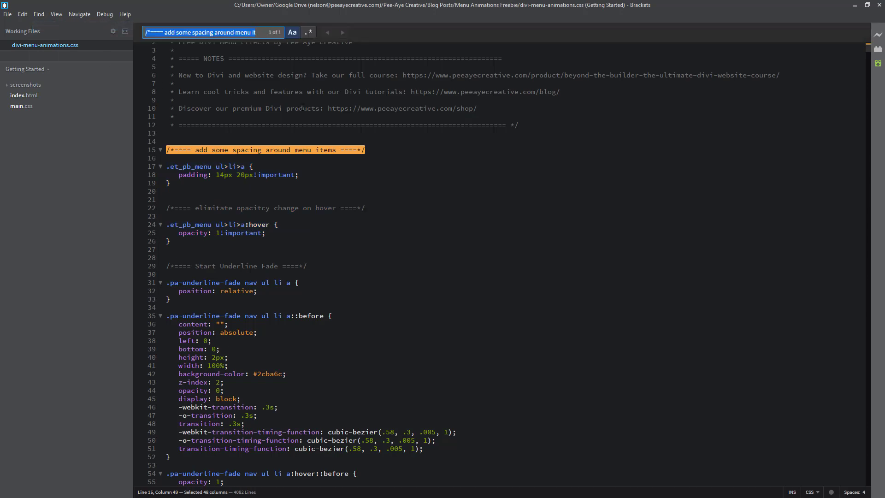
Search the menu animations stylesheet for 'pa-border-enclose' to find the Border Enclose block
text(pa-border-enclose)
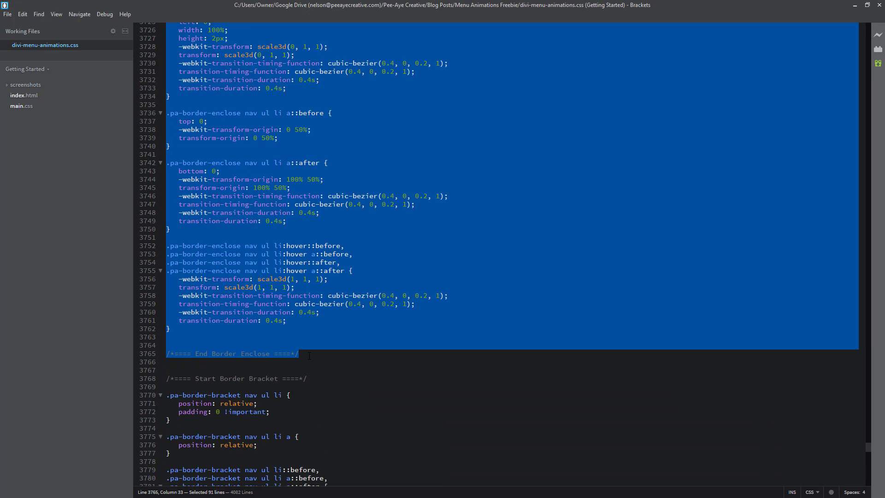
mouse_move(458, 220)
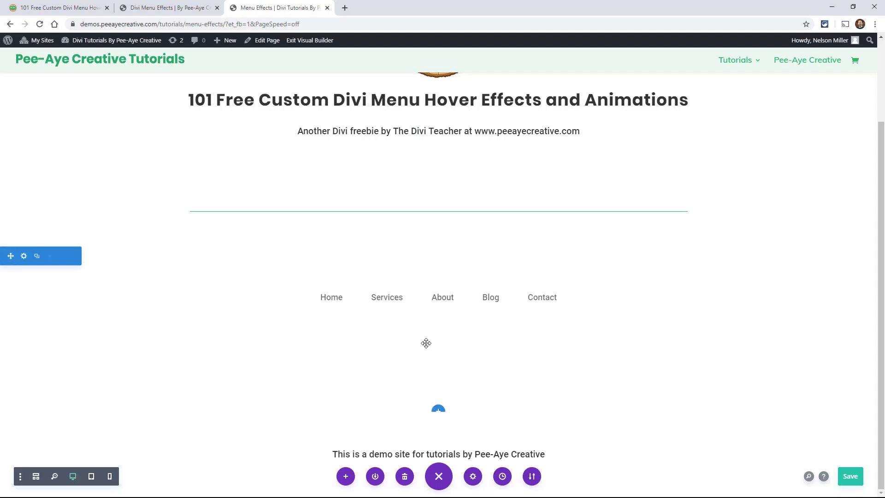
Paste the Border Enclose CSS over the Background Swipe code in Page Settings' Advanced custom CSS
click(472, 476)
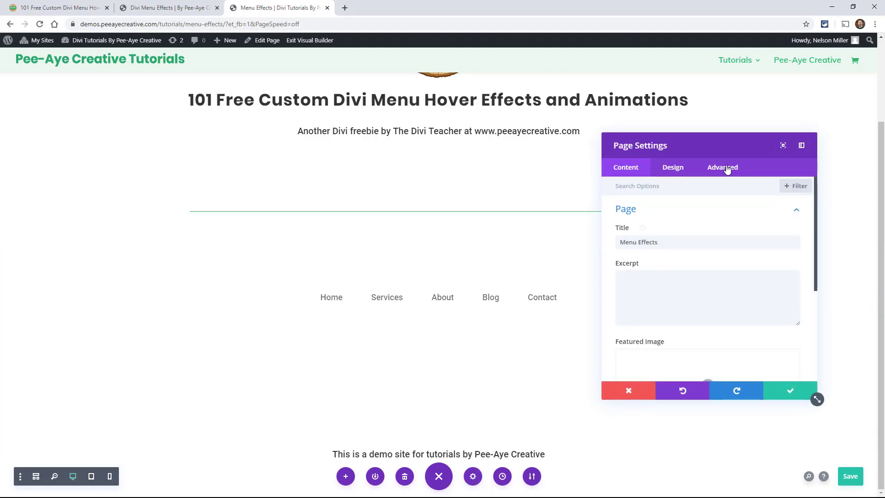
click(722, 167)
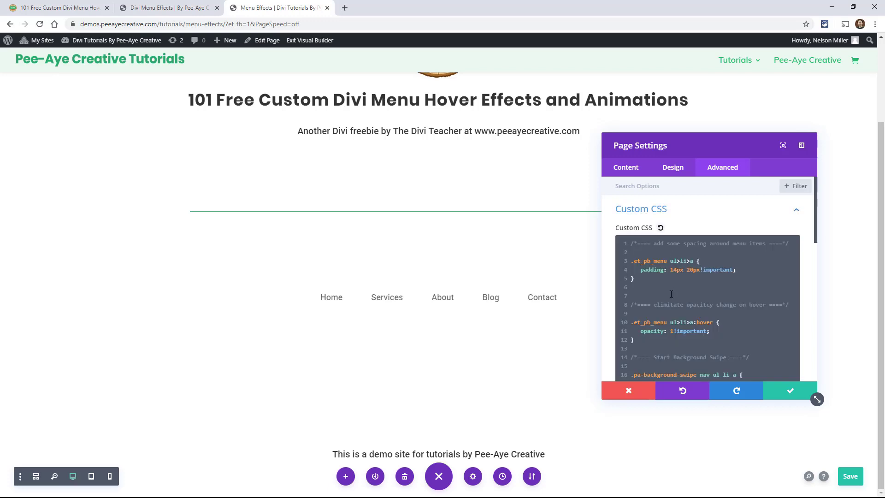
scroll(down, 3)
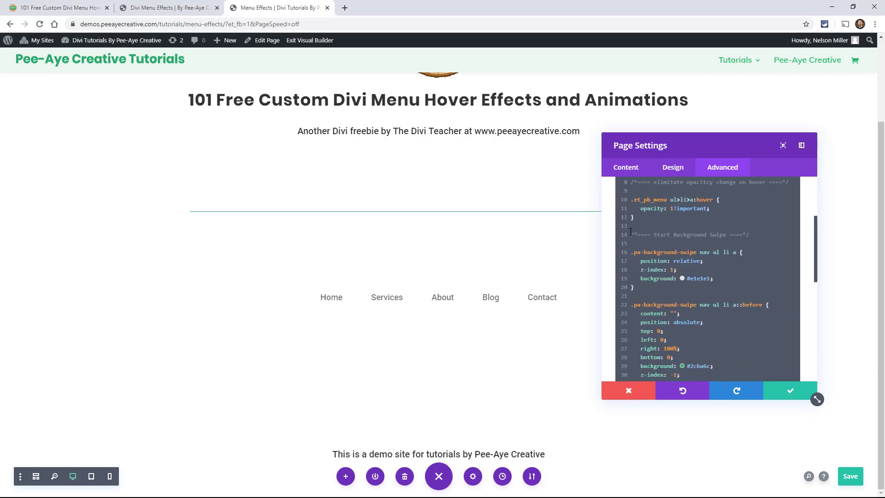
scroll(down, 3)
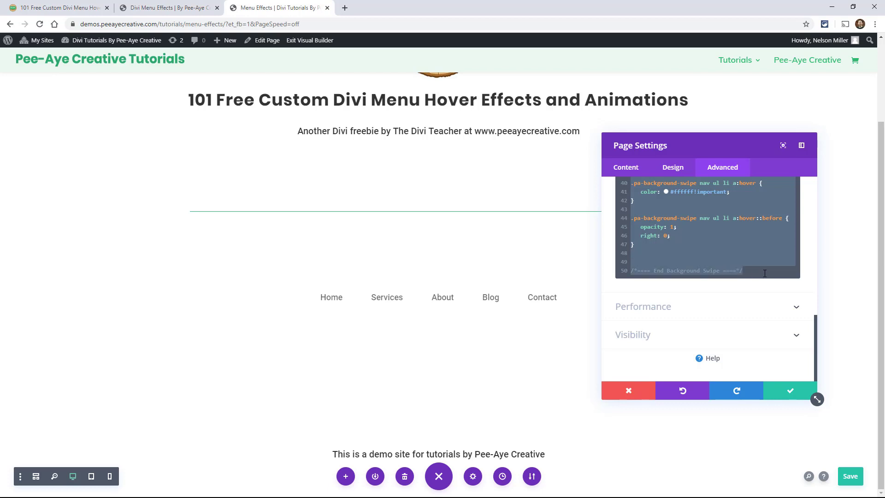
scroll(down, 3)
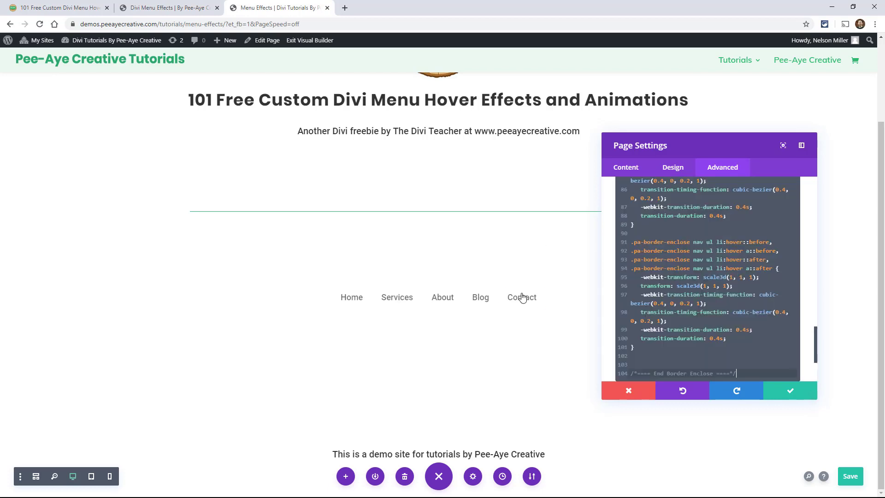
mouse_move(442, 297)
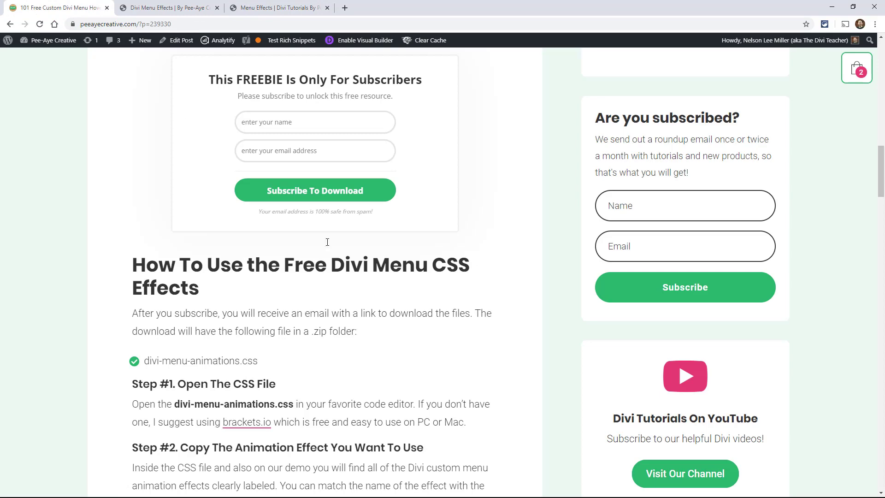
Scroll through Steps #1 to #4 of 'How To Use the Free Divi Menu CSS Effects'
scroll(up, 3)
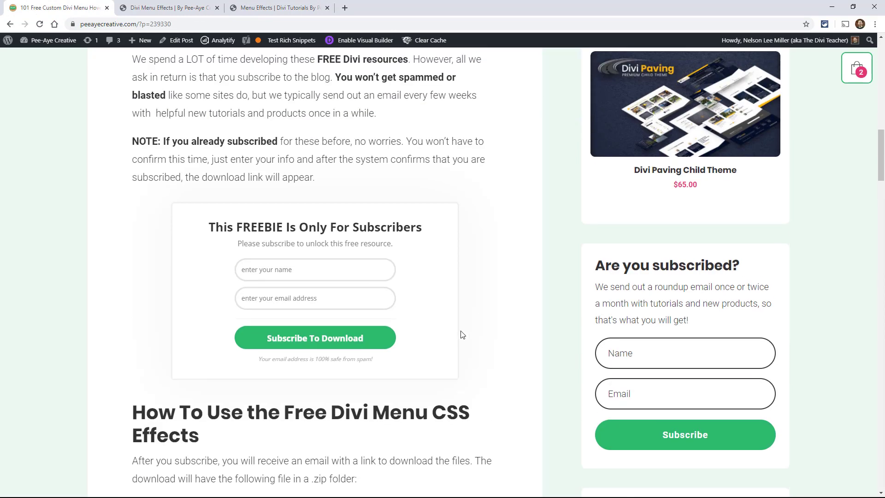
scroll(down, 3)
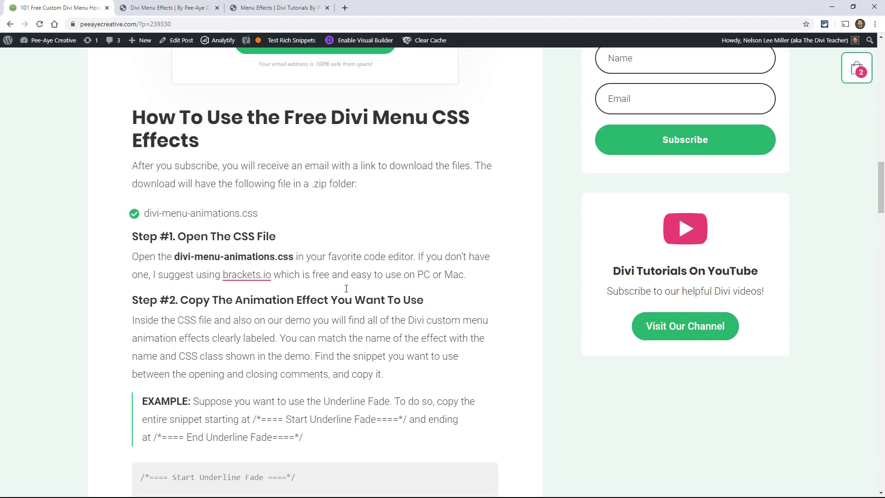
scroll(down, 3)
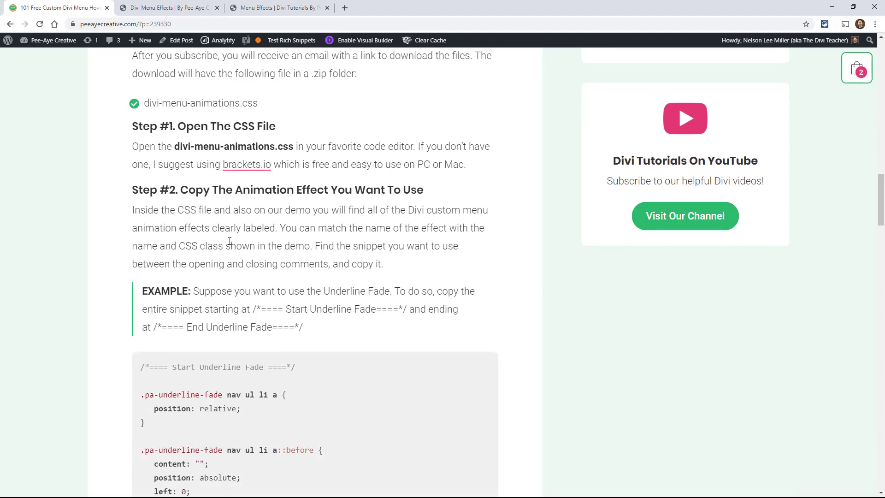
scroll(down, 3)
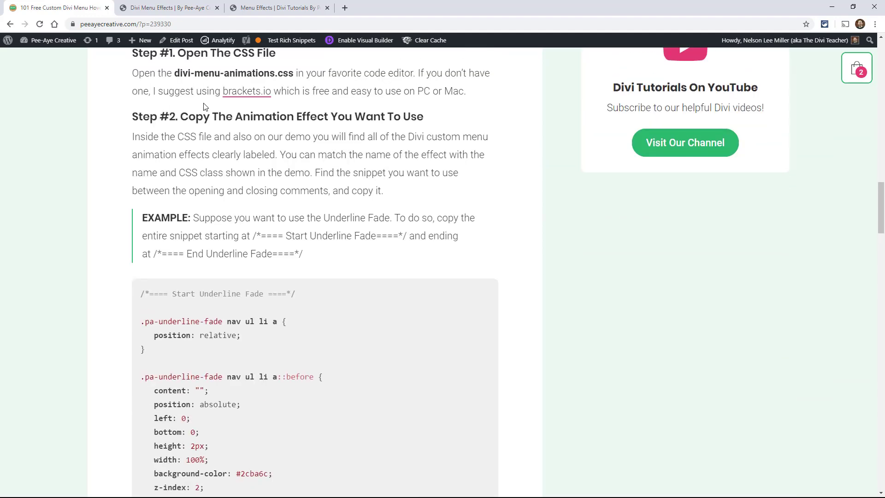
scroll(down, 3)
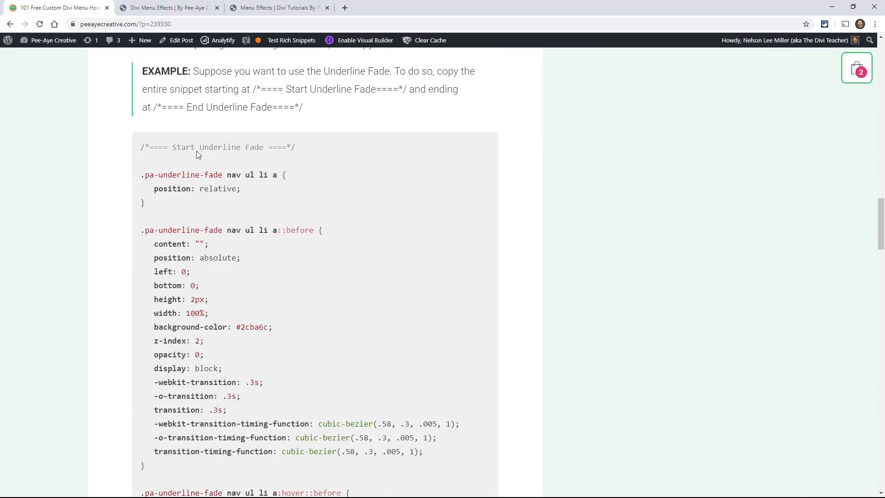
scroll(down, 3)
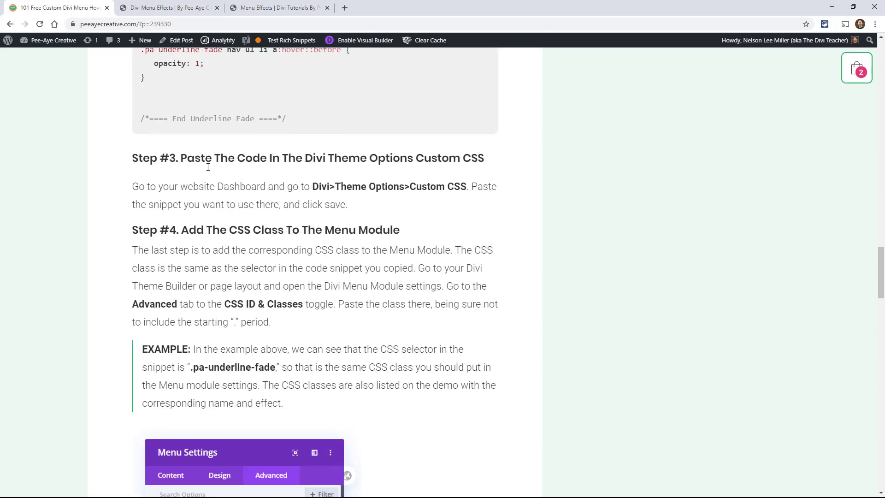
scroll(down, 3)
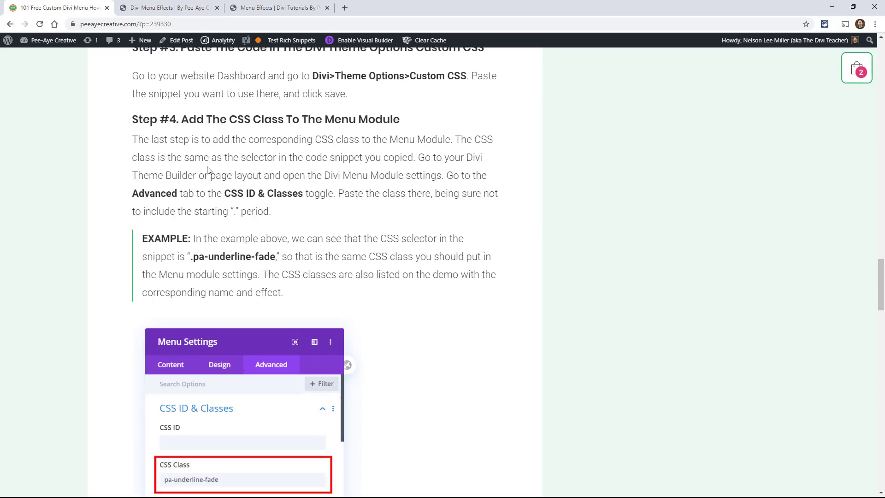
scroll(down, 3)
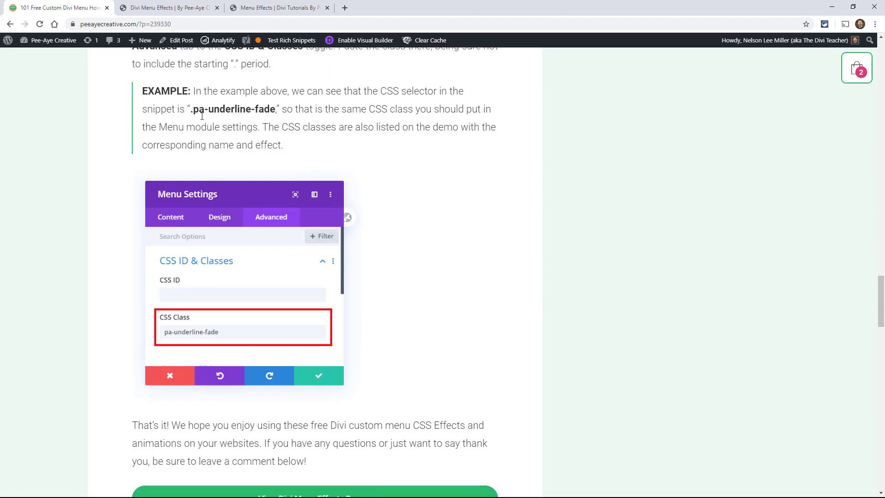
scroll(down, 3)
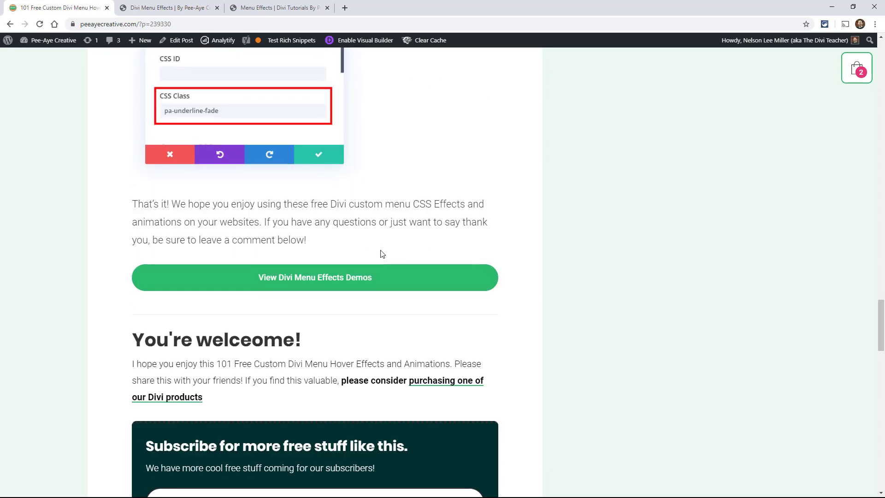
scroll(down, 3)
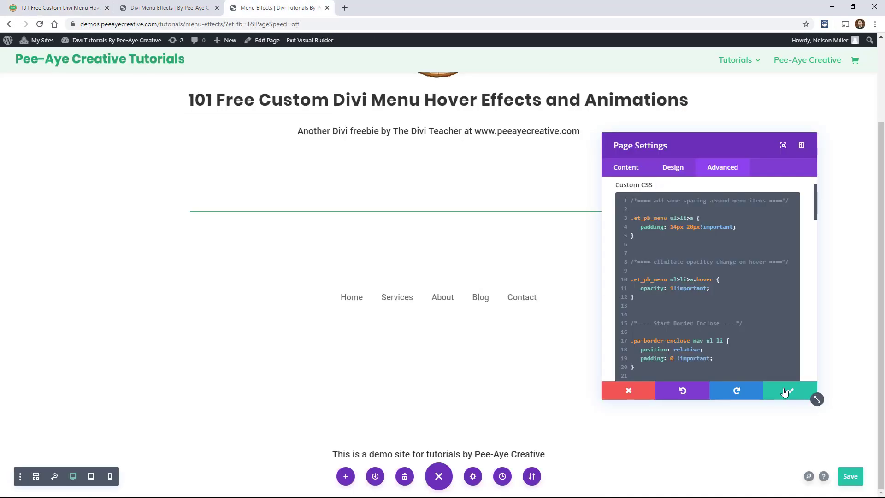
Save the Border Enclose page CSS, compare with the demo, and return to the builder
click(789, 390)
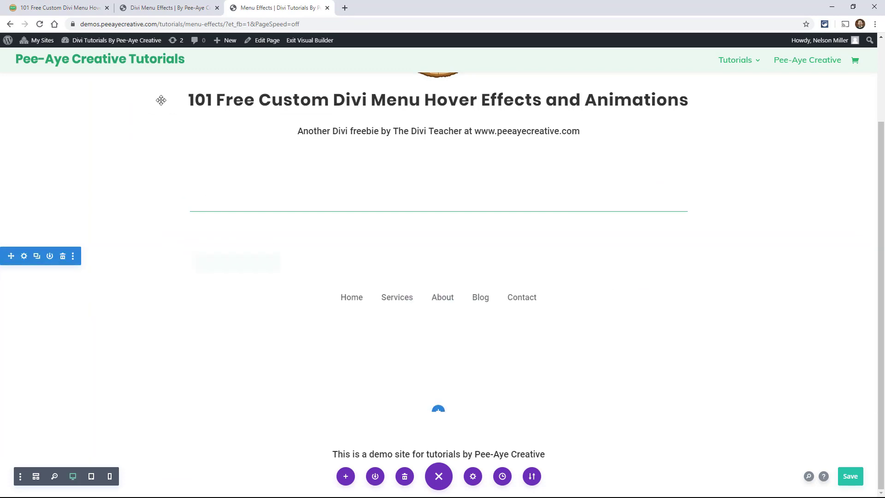
click(162, 8)
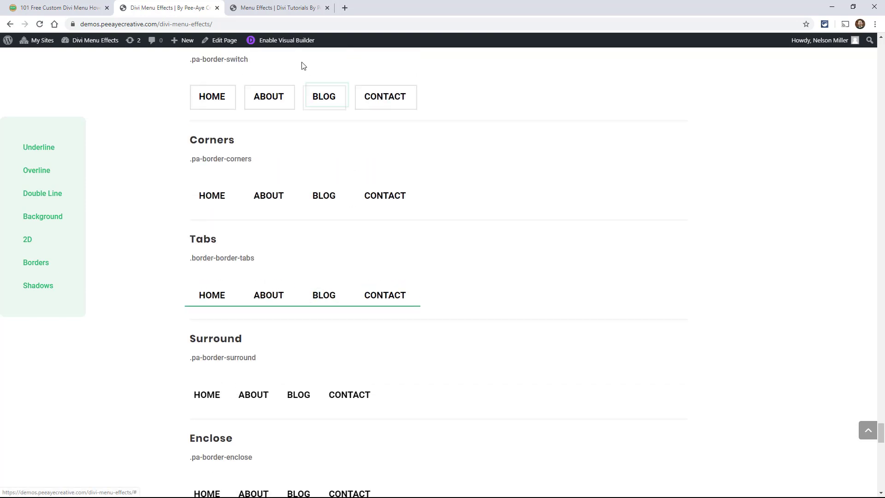
click(276, 8)
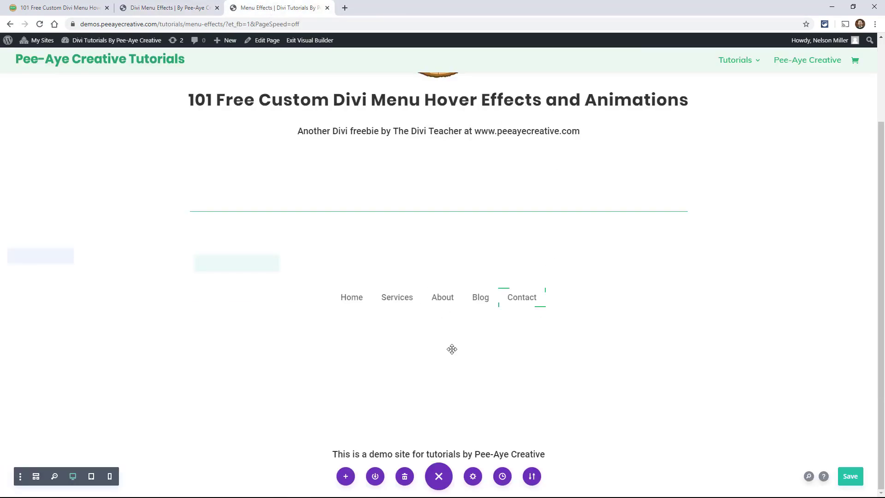